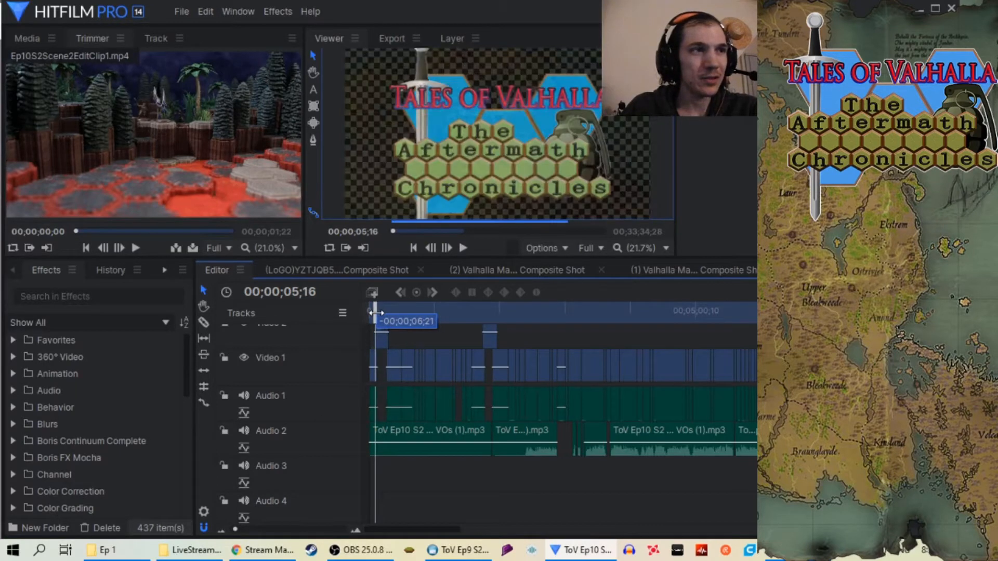
Scrub through the ToV Ep9 S2 edit around its end, then scroll the timeline toward 34:39
{"action": "left_click_drag", "start_coordinate": [375, 312], "coordinate": [501, 311]}
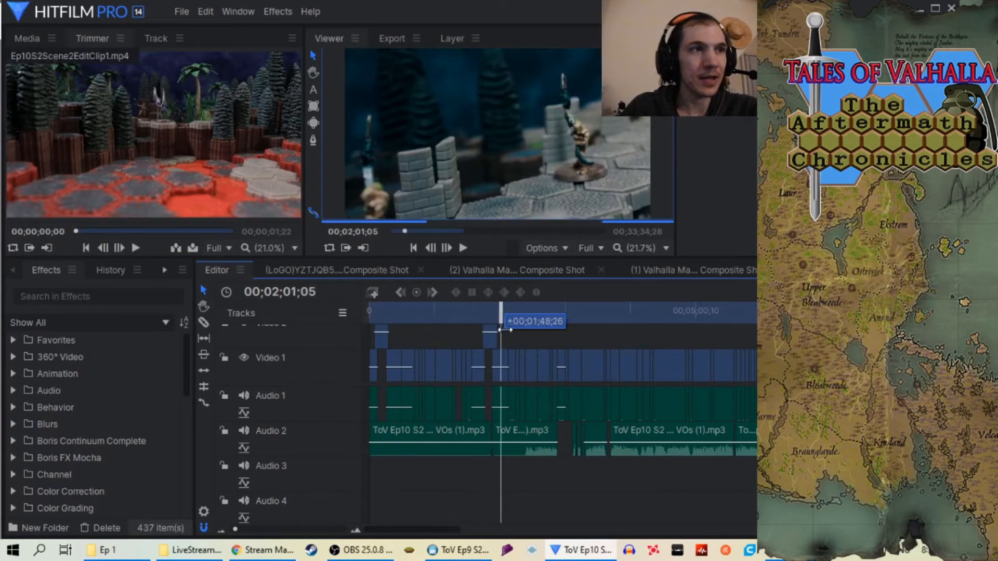
{"action": "left_click_drag", "start_coordinate": [501, 322], "coordinate": [545, 323]}
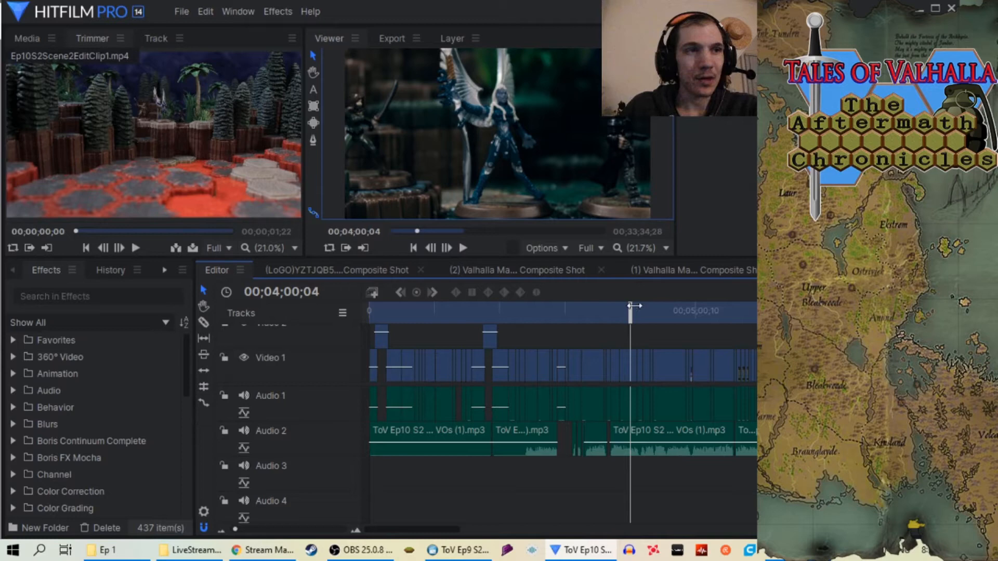
{"action": "left_click_drag", "start_coordinate": [630, 312], "coordinate": [657, 312]}
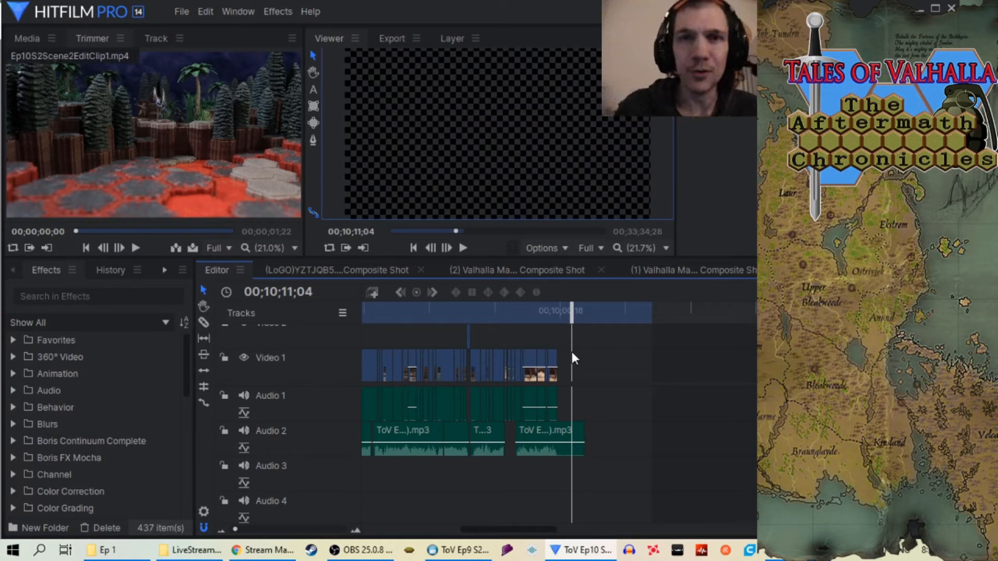
{"action": "mouse_move", "coordinate": [576, 343]}
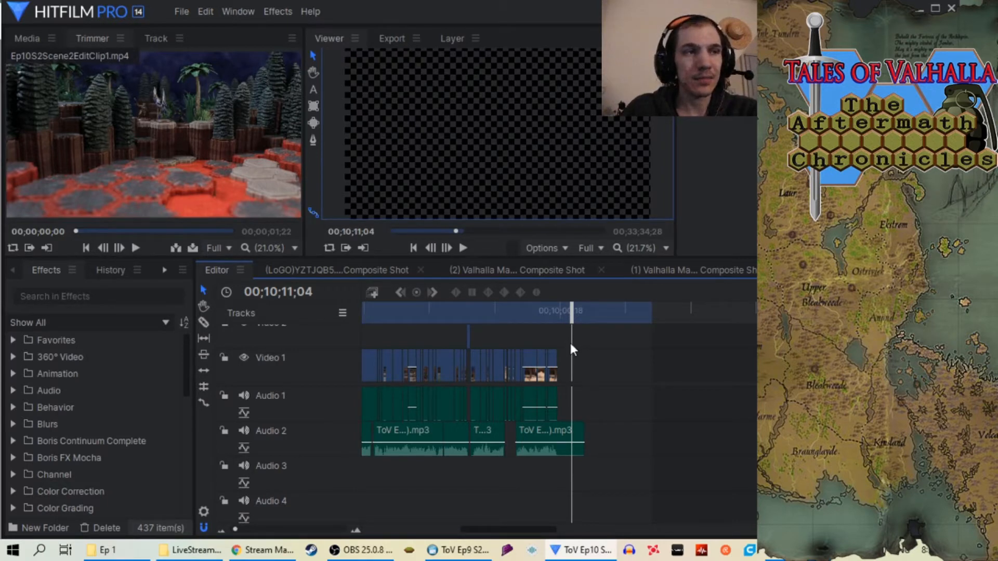
{"action": "left_click_drag", "start_coordinate": [571, 321], "coordinate": [563, 321]}
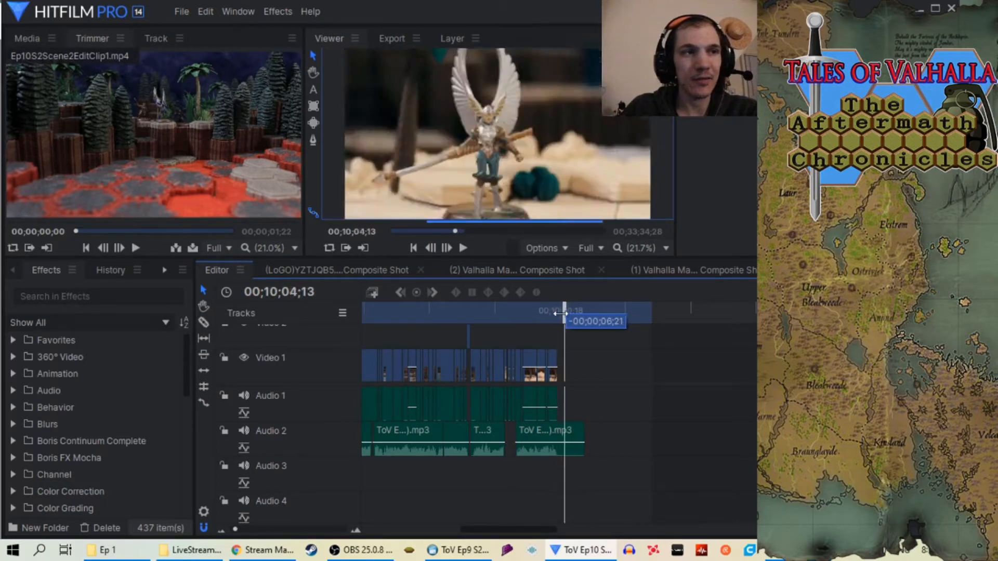
{"action": "left_click_drag", "start_coordinate": [564, 312], "coordinate": [576, 312]}
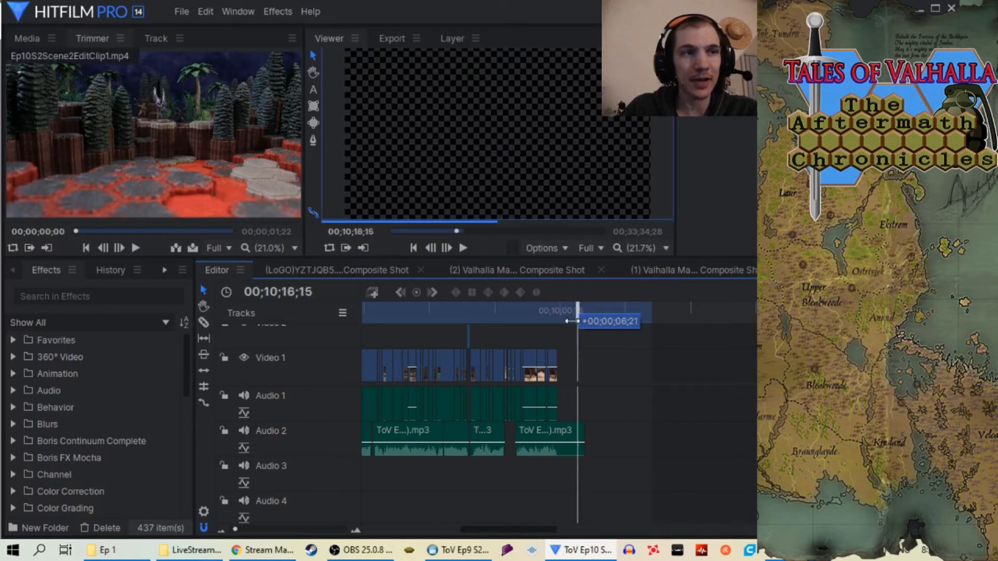
{"action": "left_click_drag", "start_coordinate": [572, 316], "coordinate": [570, 316]}
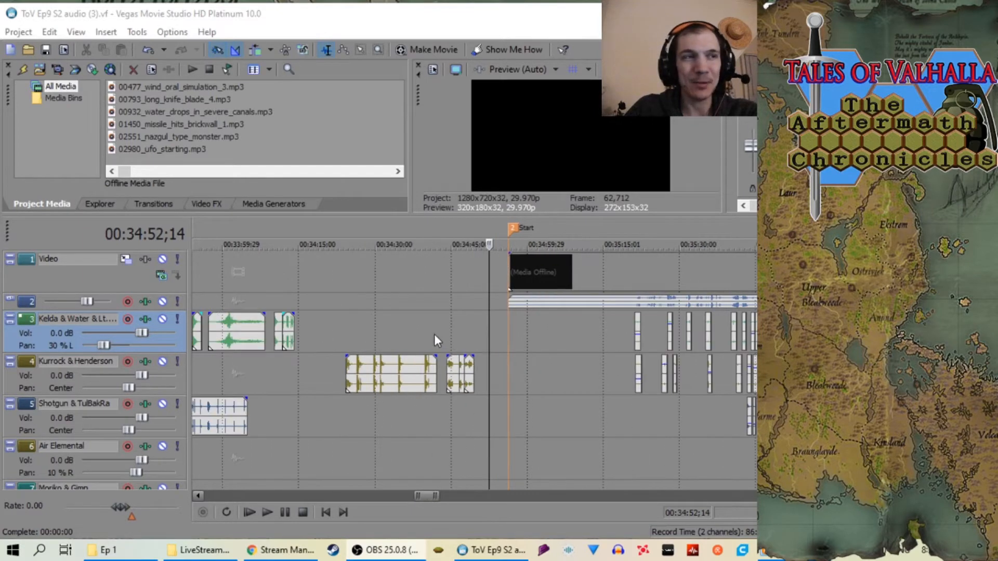
{"action": "scroll", "scroll_direction": "right", "scroll_amount": 3}
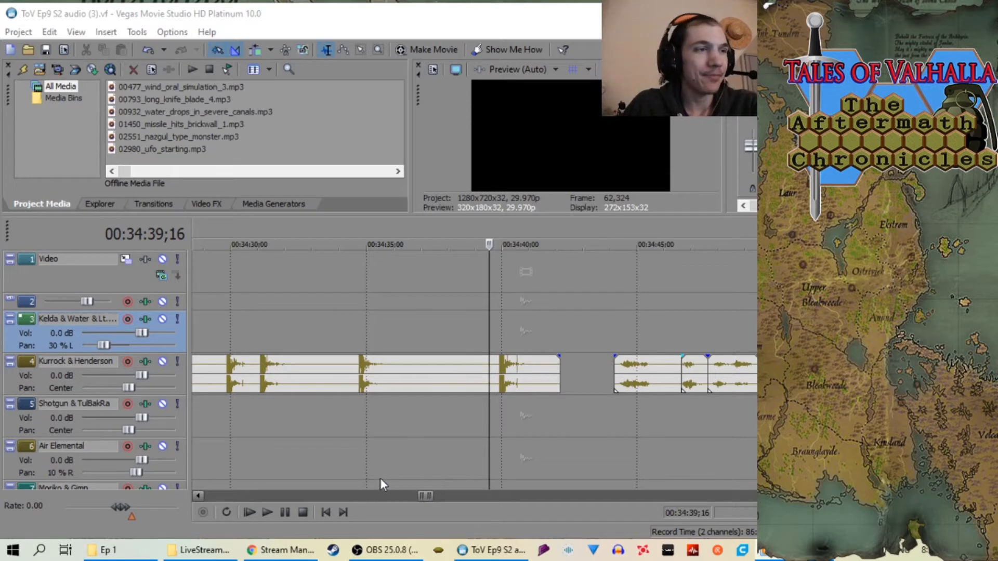
{"action": "mouse_move", "coordinate": [502, 334]}
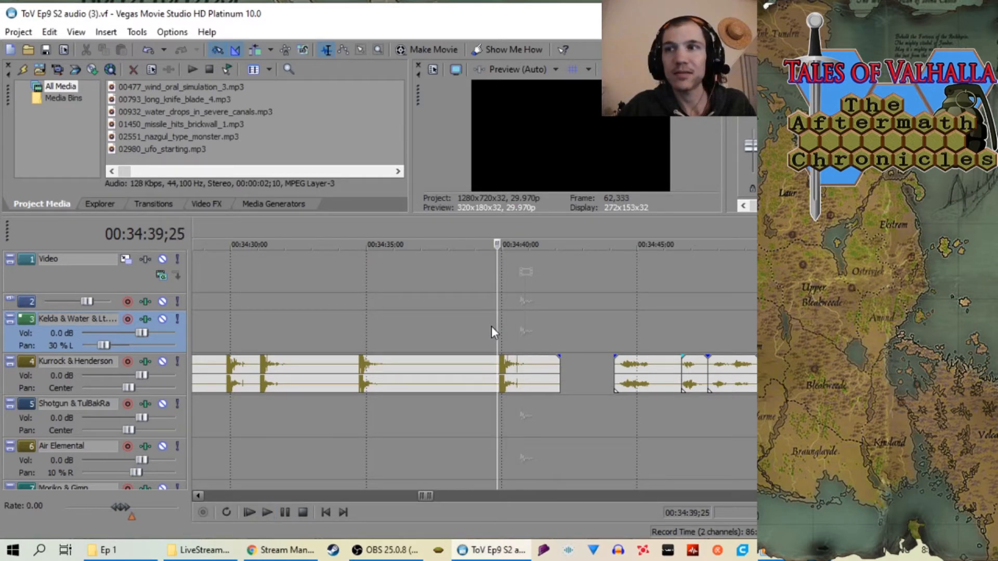
{"action": "left_click", "coordinate": [248, 513]}
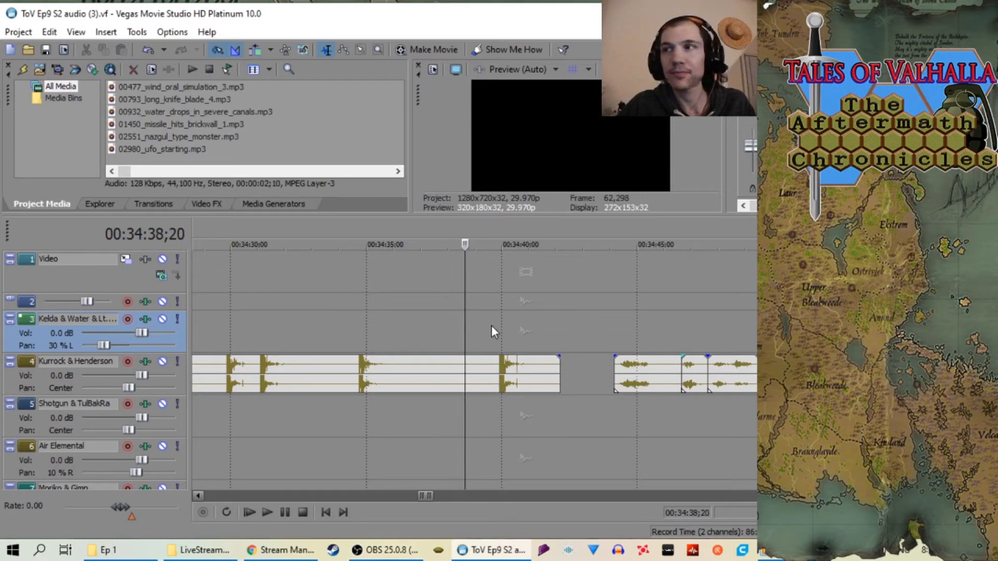
{"action": "left_click", "coordinate": [267, 512]}
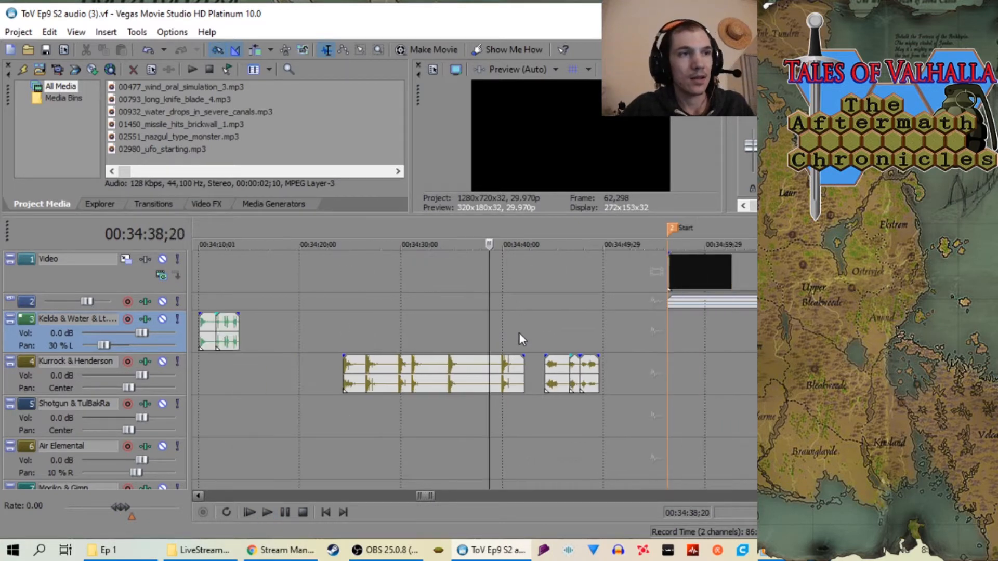
{"action": "left_click", "coordinate": [249, 512]}
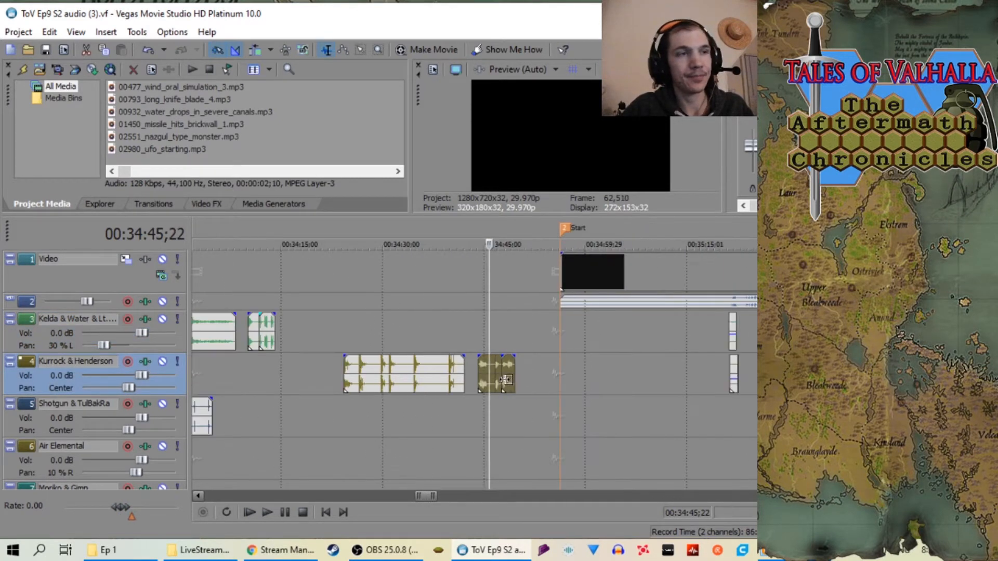
Move playback to about 41:36 and paste the copied clips onto Henderson and track 10
{"action": "right_click", "coordinate": [498, 374]}
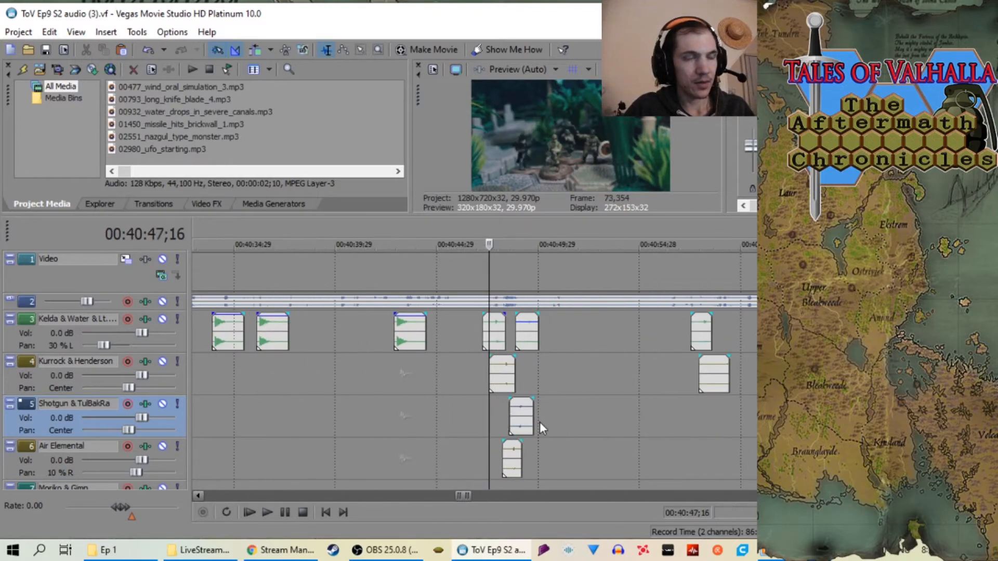
{"action": "left_click", "coordinate": [266, 512]}
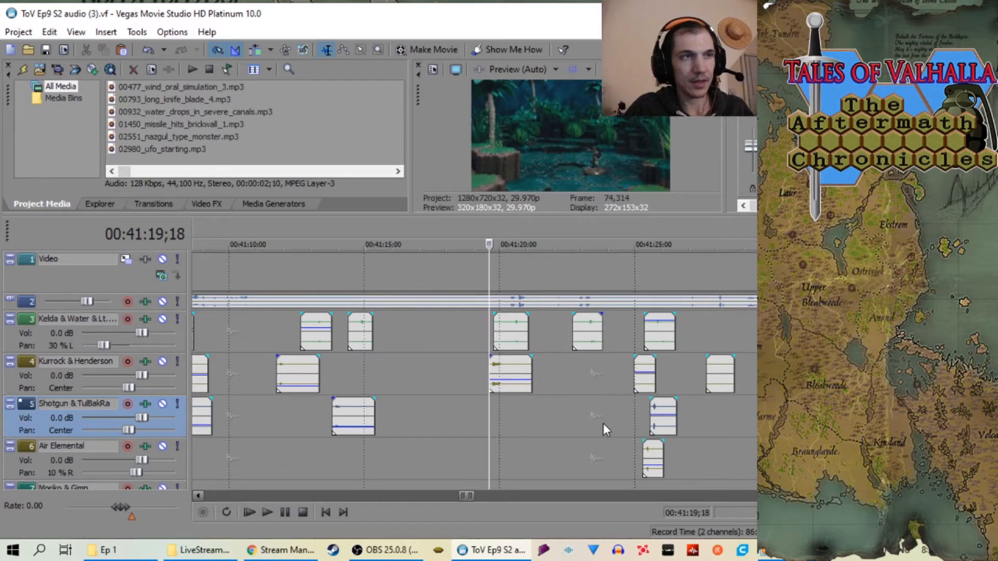
{"action": "left_click", "coordinate": [249, 512]}
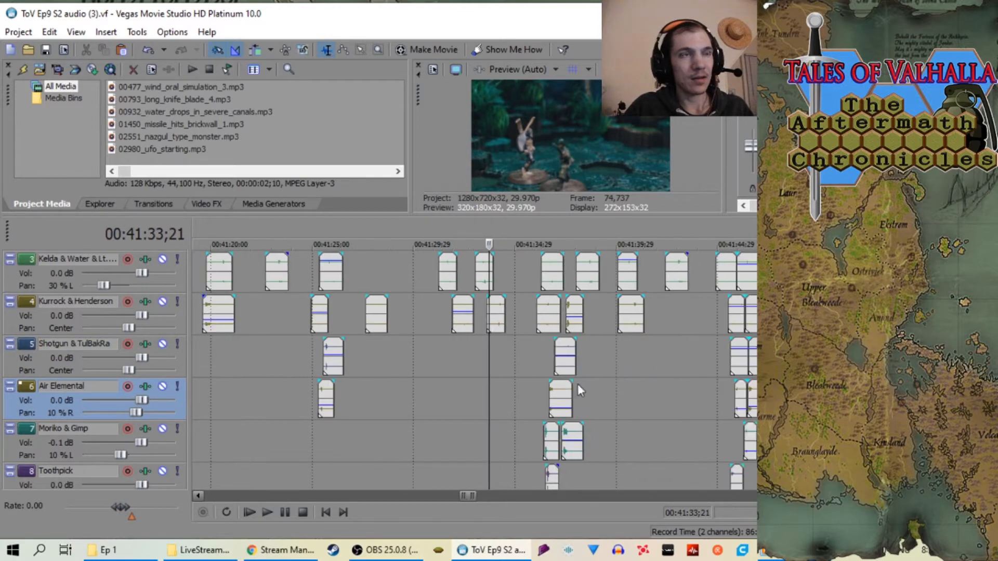
{"action": "scroll", "scroll_direction": "down", "scroll_amount": 3}
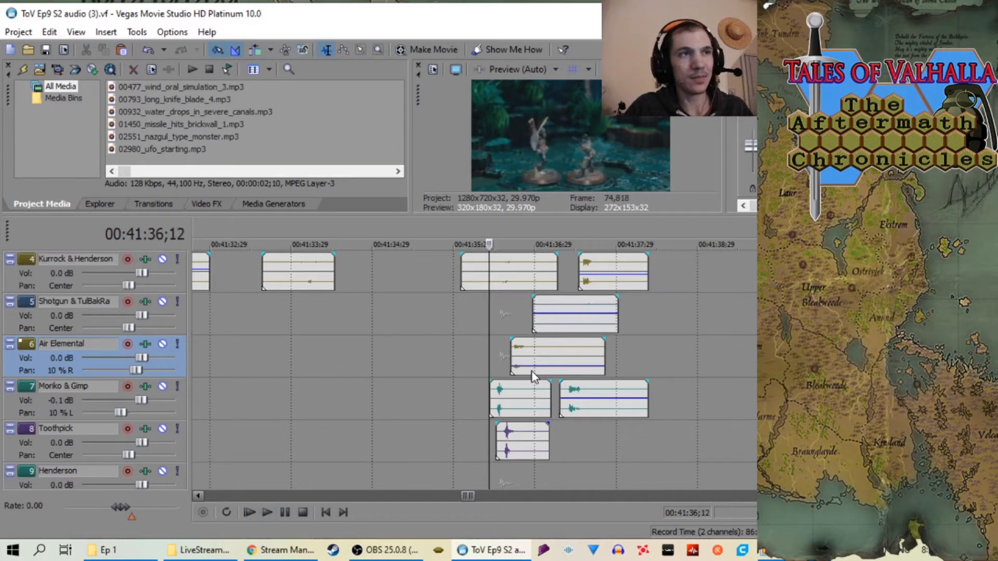
{"action": "scroll", "scroll_direction": "down", "scroll_amount": 3}
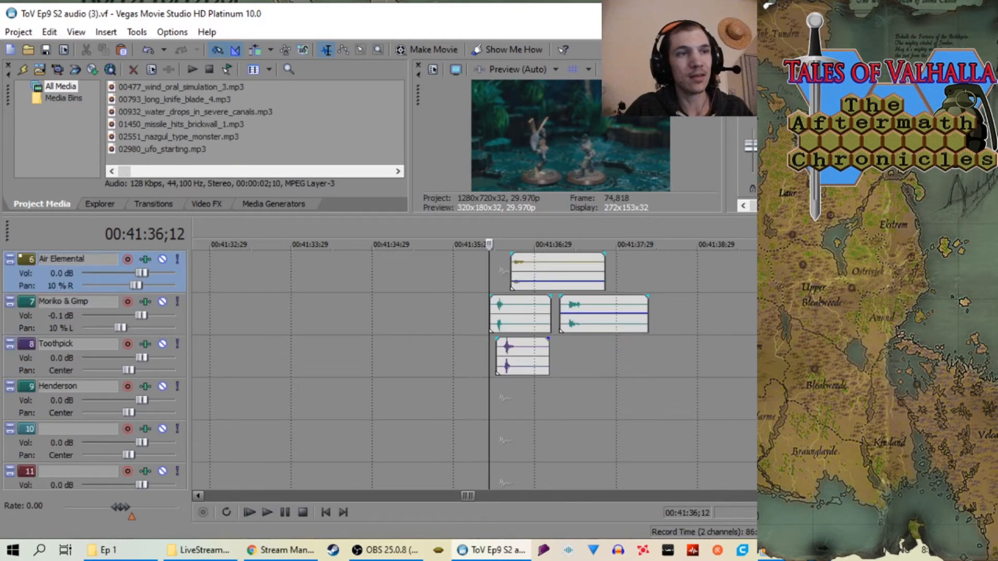
{"action": "right_click", "coordinate": [661, 401]}
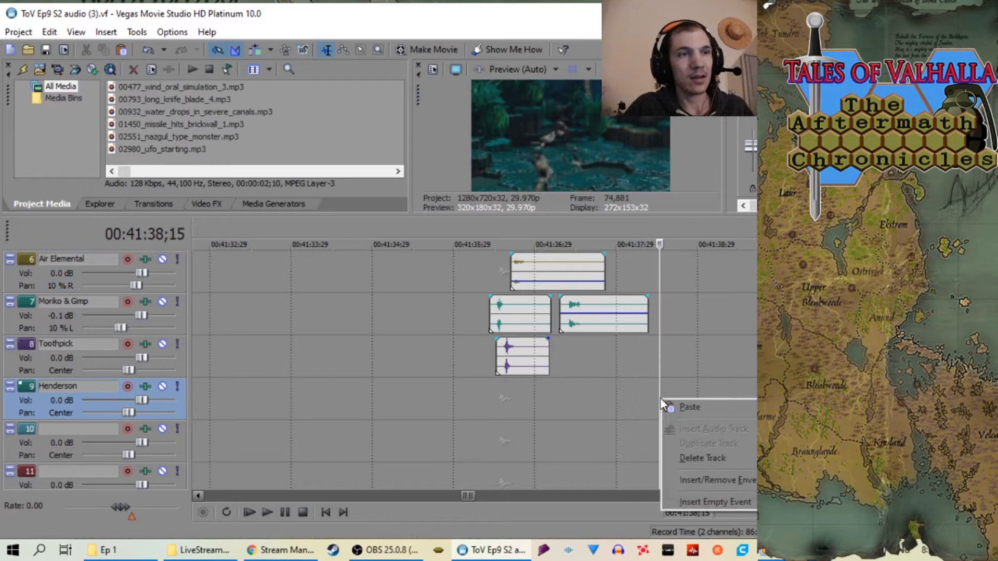
{"action": "left_click", "coordinate": [689, 406]}
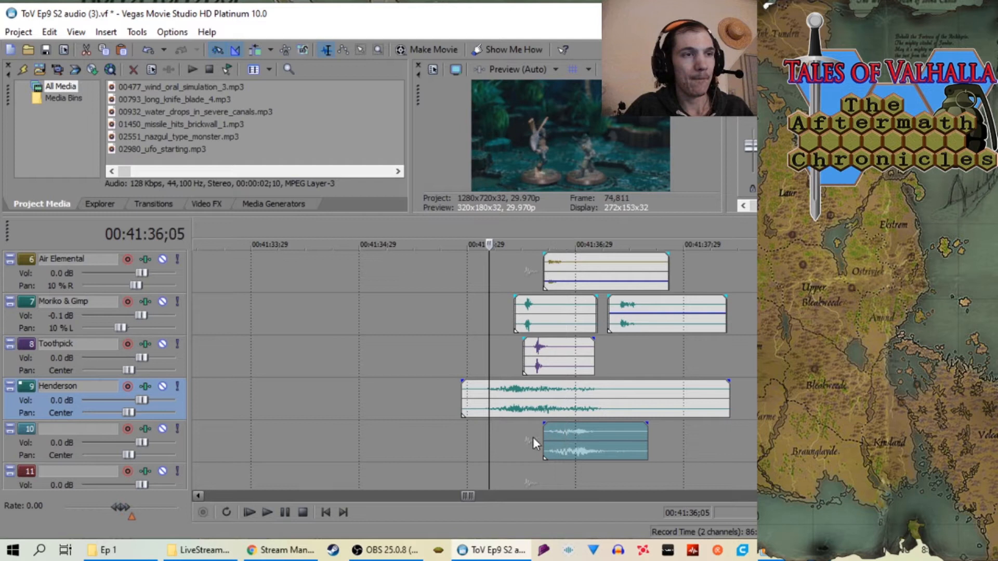
Shift the pasted Henderson and track 10 clips earlier and add a voice clip on track 11
{"action": "left_click_drag", "start_coordinate": [595, 442], "coordinate": [550, 446]}
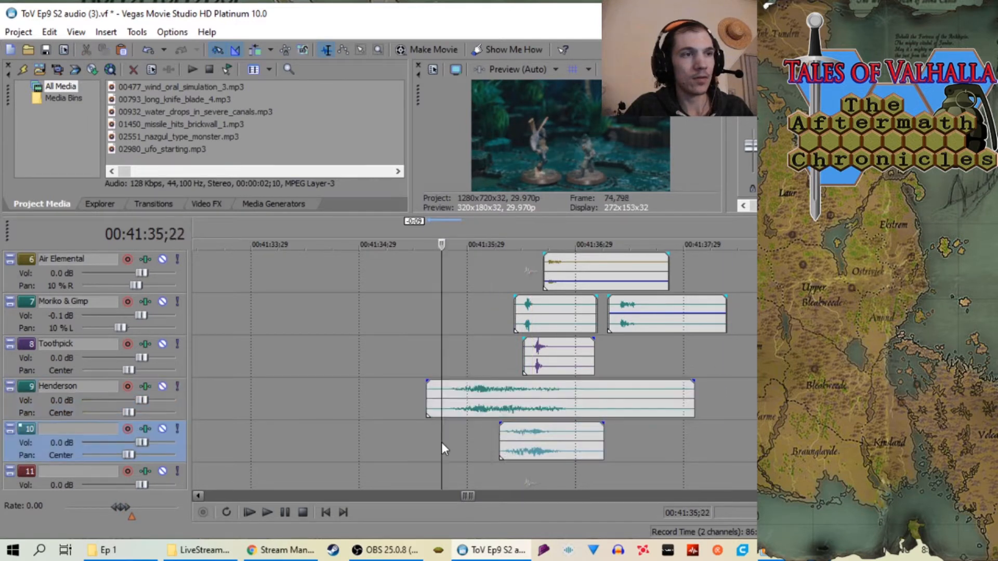
{"action": "left_click", "coordinate": [249, 511]}
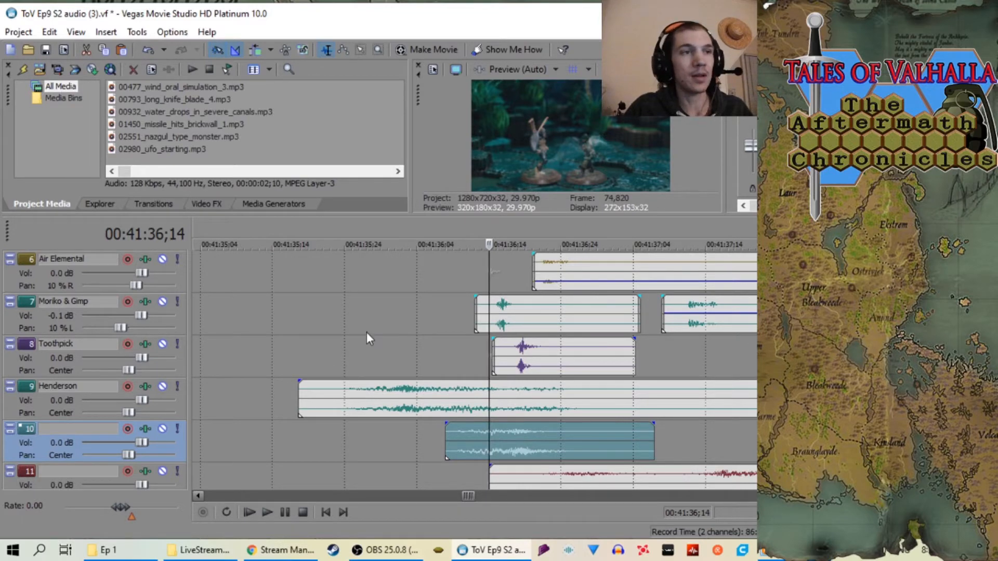
{"action": "left_click", "coordinate": [267, 513]}
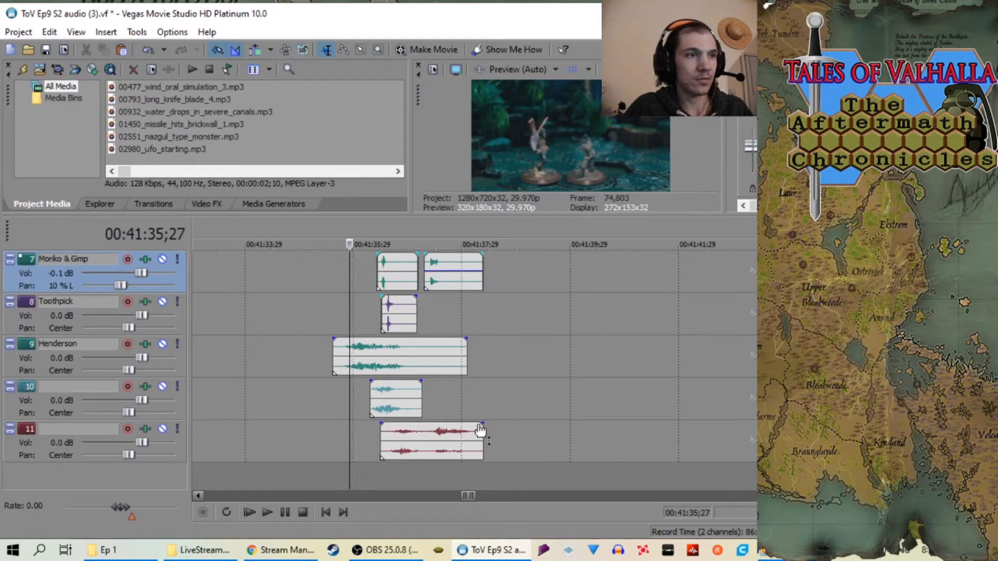
Fade out the latter half of the track 11 clip and return review to about 40:20
{"action": "left_click_drag", "start_coordinate": [480, 425], "coordinate": [441, 451]}
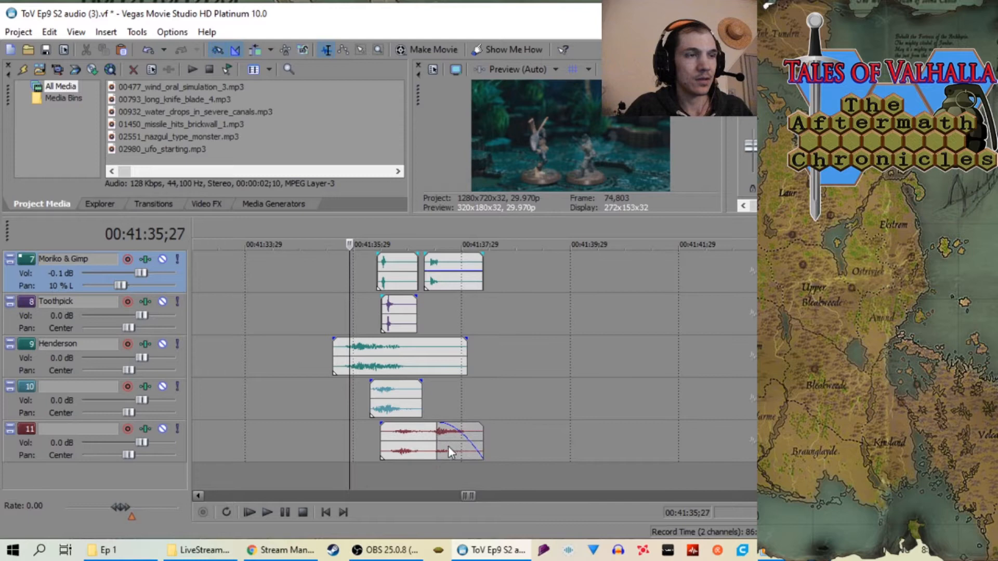
{"action": "right_click", "coordinate": [449, 452]}
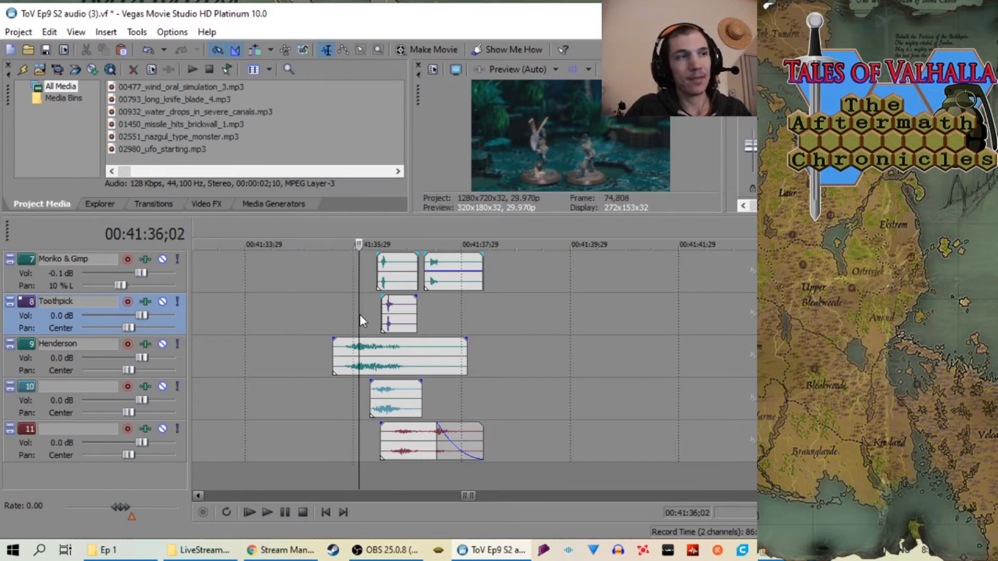
{"action": "left_click", "coordinate": [248, 511]}
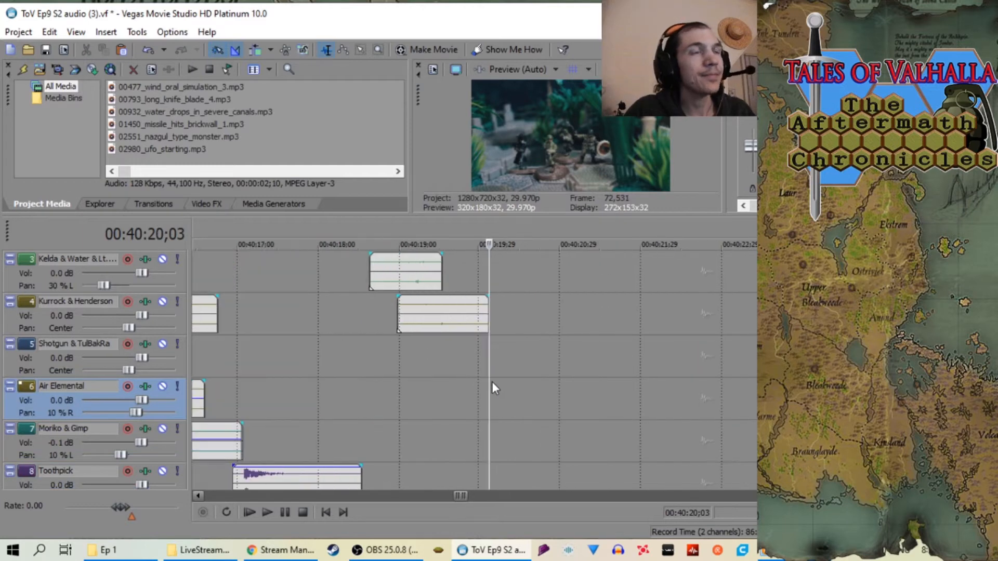
Play back the overlap of the Kelda & Water and Kurrock & Henderson clips near 40:28
{"action": "left_click", "coordinate": [248, 512]}
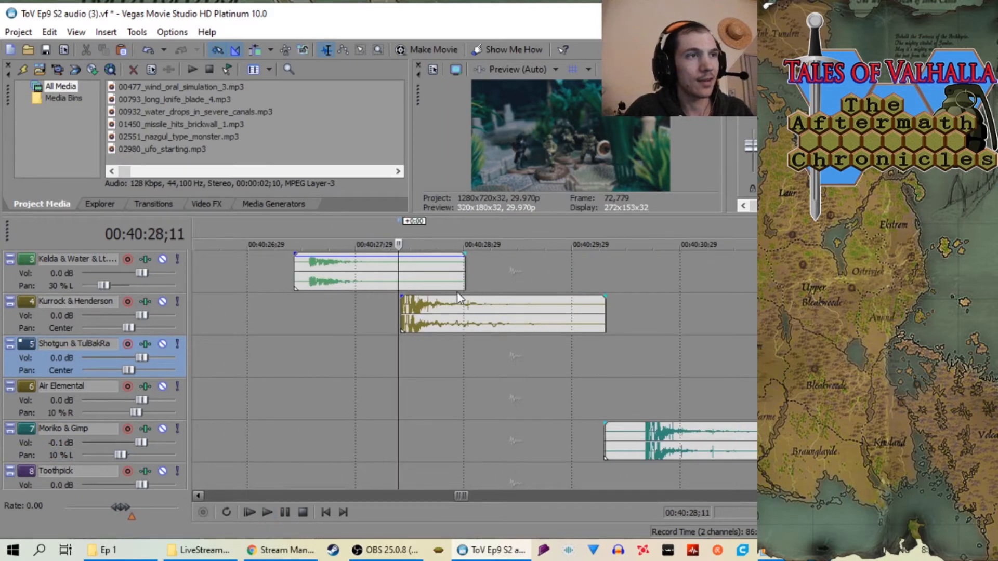
Set the Kurrock & Henderson fade-out to a long fast-logarithmic curve, then zoom out
{"action": "left_click", "coordinate": [267, 513]}
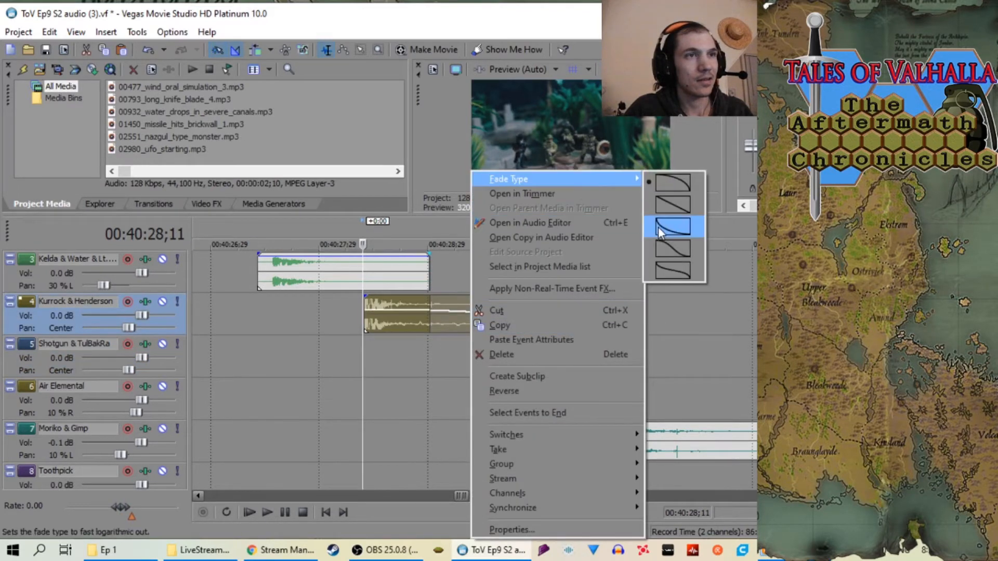
{"action": "left_click", "coordinate": [669, 227]}
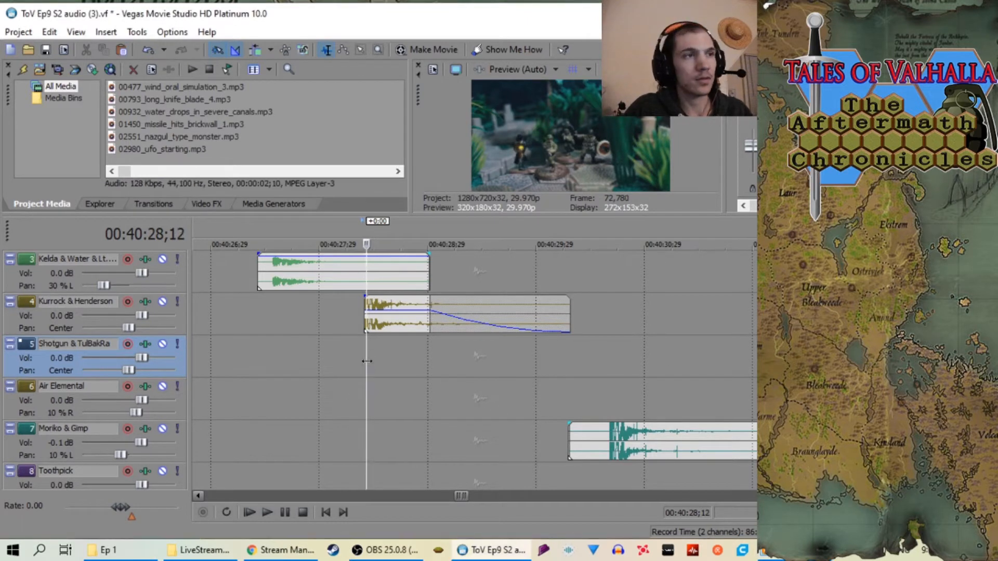
{"action": "left_click", "coordinate": [267, 511]}
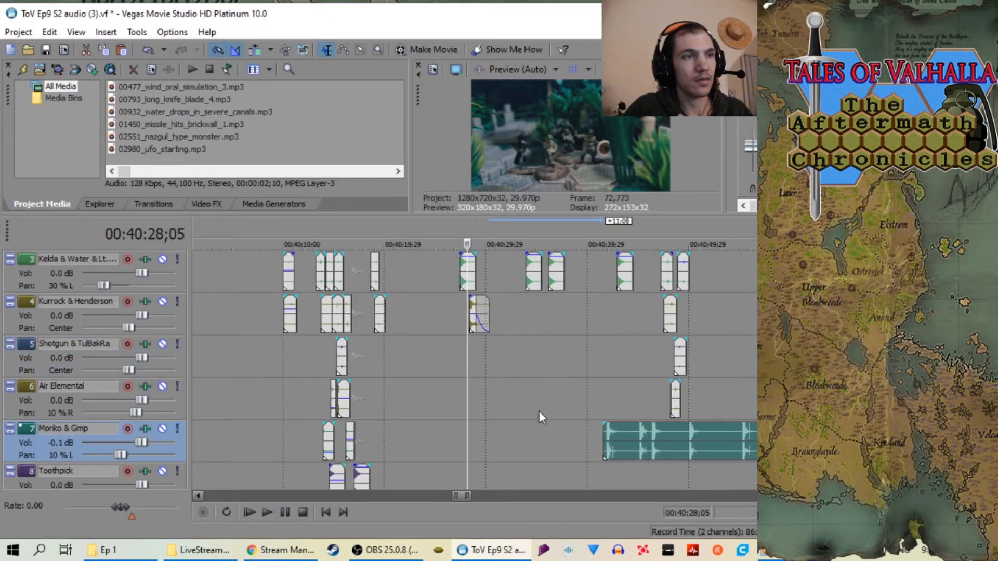
{"action": "left_click", "coordinate": [267, 512]}
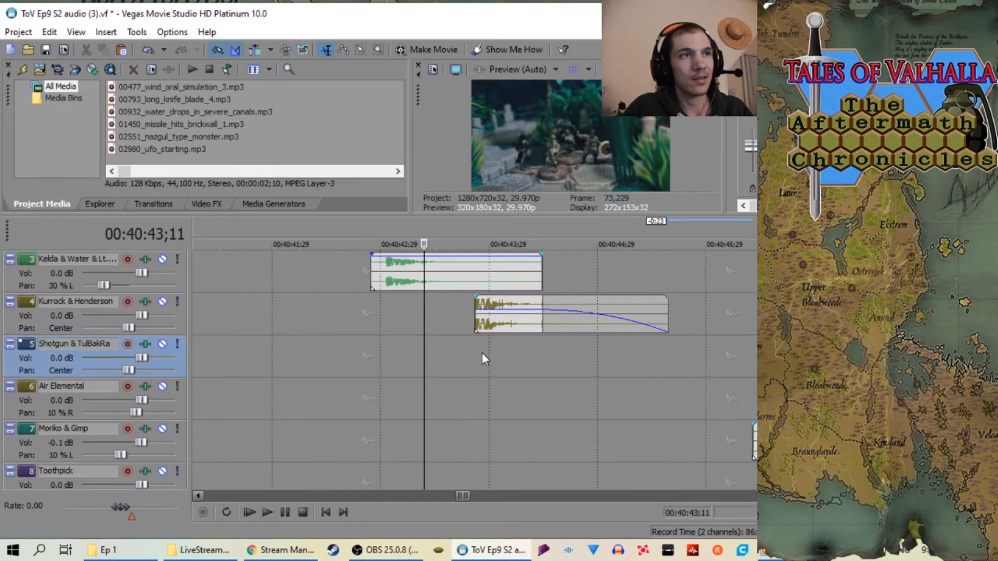
{"action": "mouse_move", "coordinate": [513, 317]}
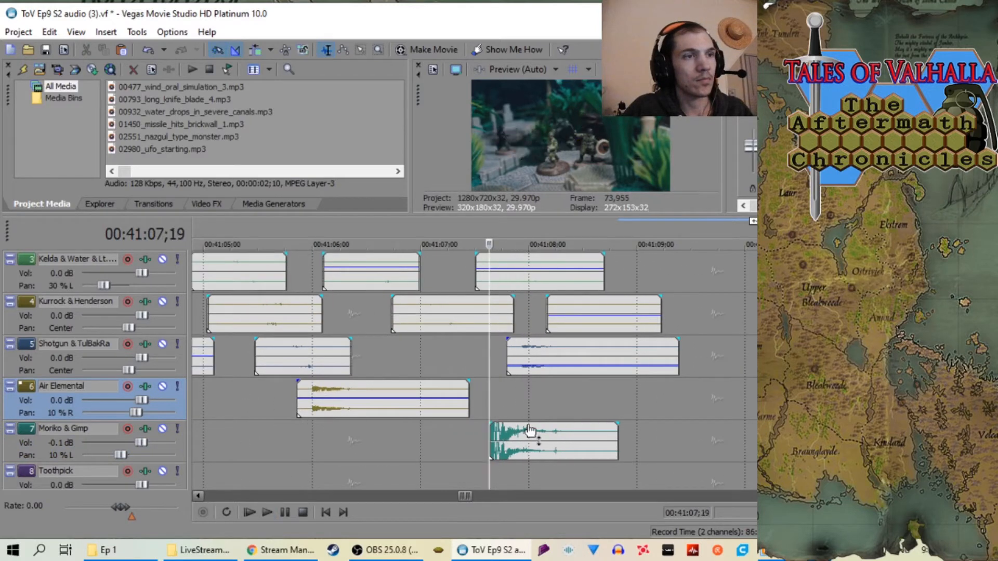
Drop the long voice clip on Henderson after its shorter clips, reviewing near 41:47
{"action": "left_click", "coordinate": [267, 513]}
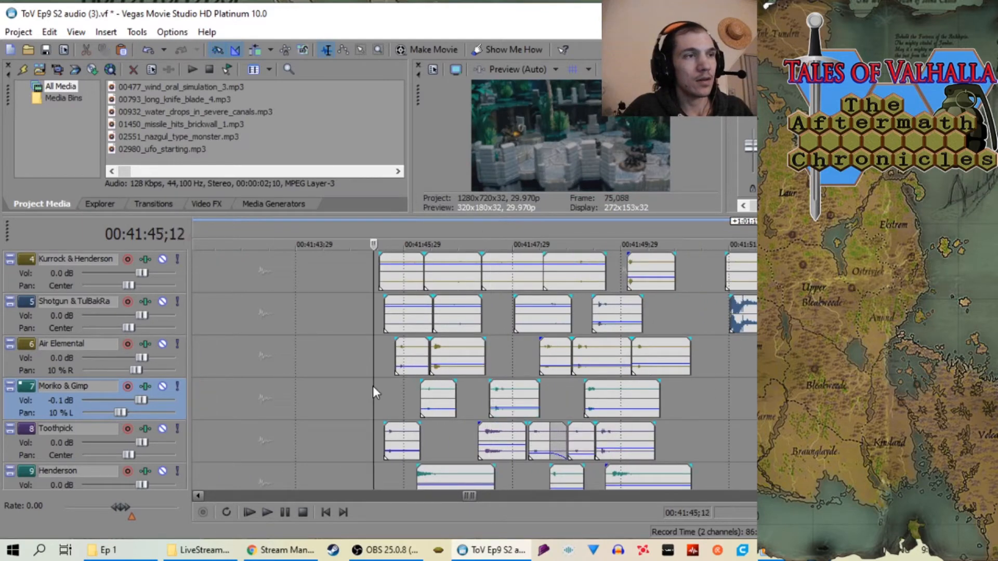
{"action": "left_click", "coordinate": [267, 513]}
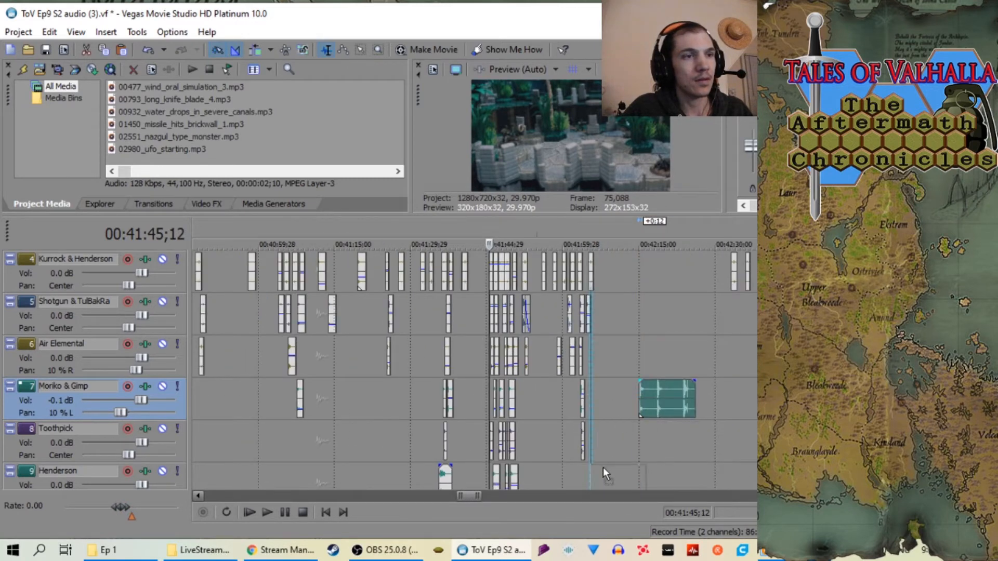
{"action": "scroll", "scroll_direction": "down", "scroll_amount": 3}
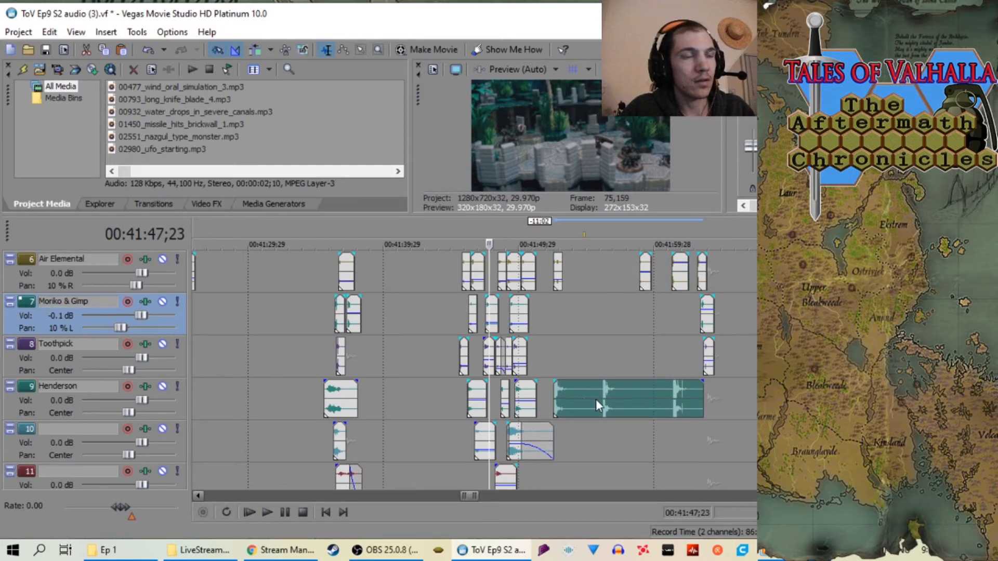
Shorten the Henderson clip to start near 42:01 and lower its gain to -4.3 dB
{"action": "left_click", "coordinate": [597, 399]}
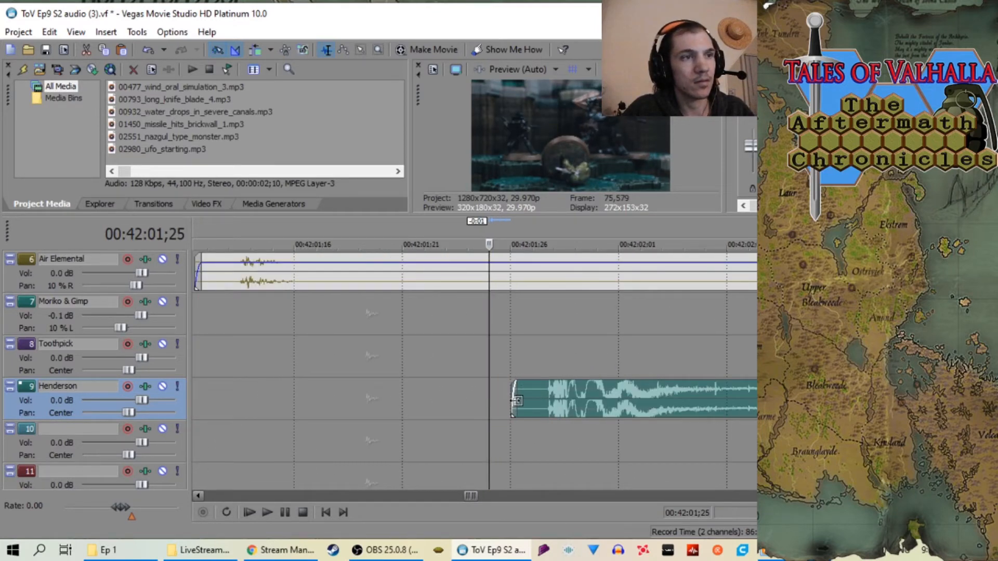
{"action": "left_click_drag", "start_coordinate": [515, 400], "coordinate": [497, 400]}
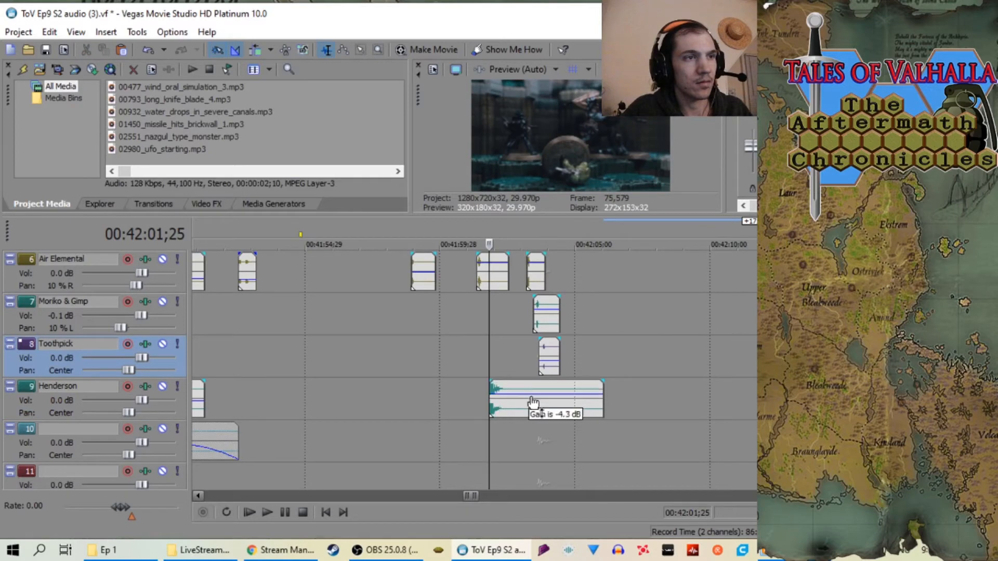
{"action": "left_click", "coordinate": [267, 512]}
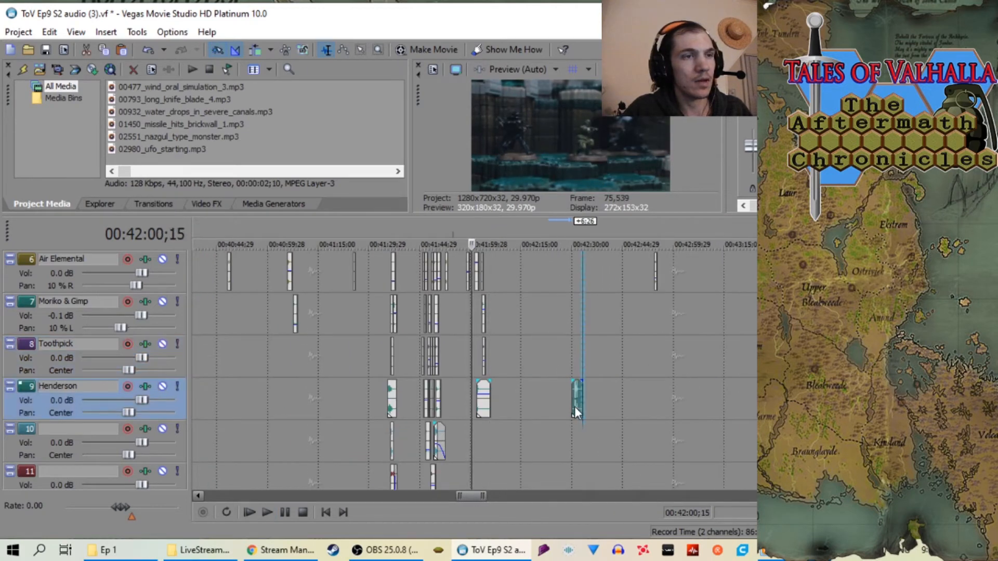
Move playback back to about 34:04 near the Kelda, Kurrock and Shotgun clips
{"action": "scroll", "scroll_direction": "right", "scroll_amount": 3}
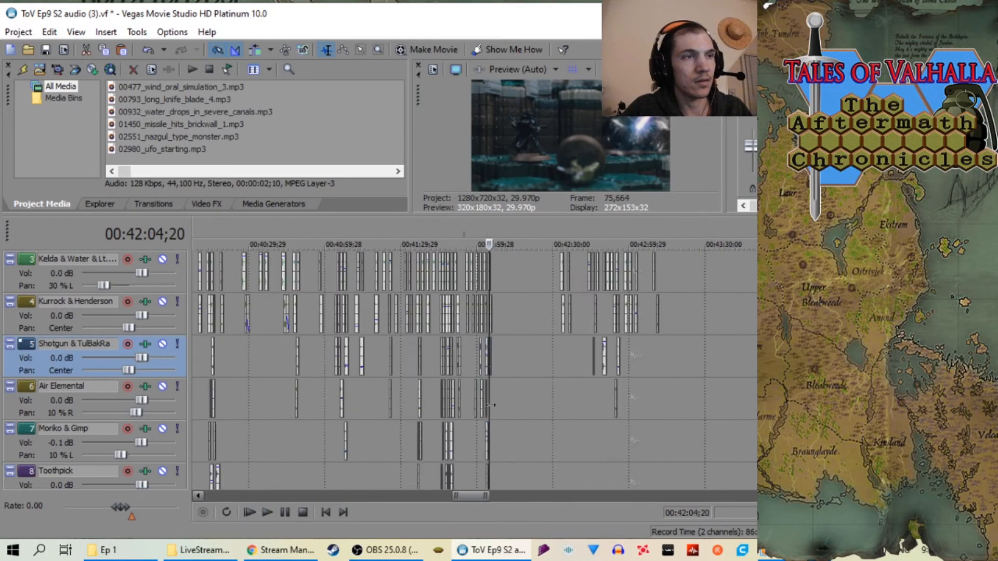
{"action": "left_click", "coordinate": [267, 513]}
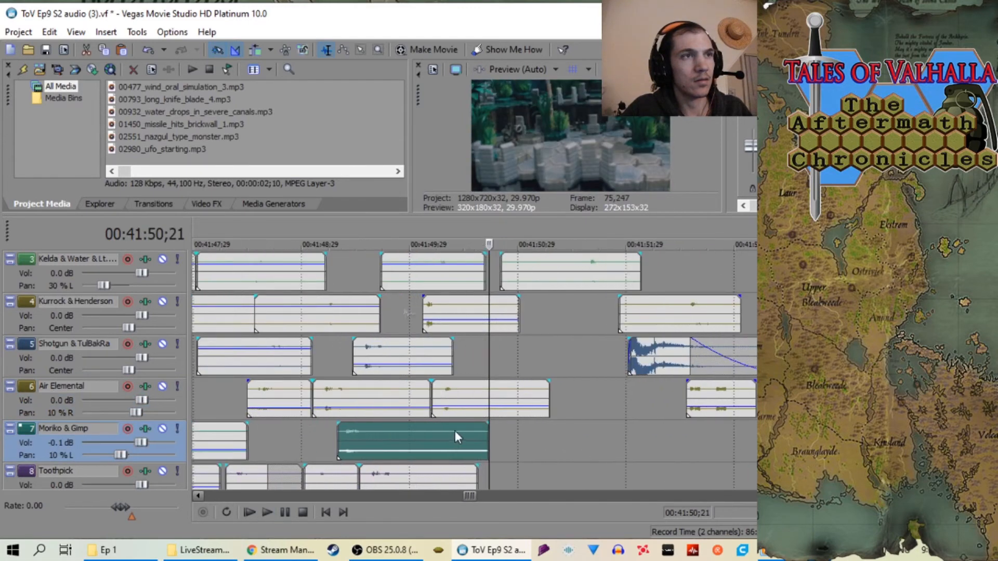
{"action": "left_click", "coordinate": [267, 512]}
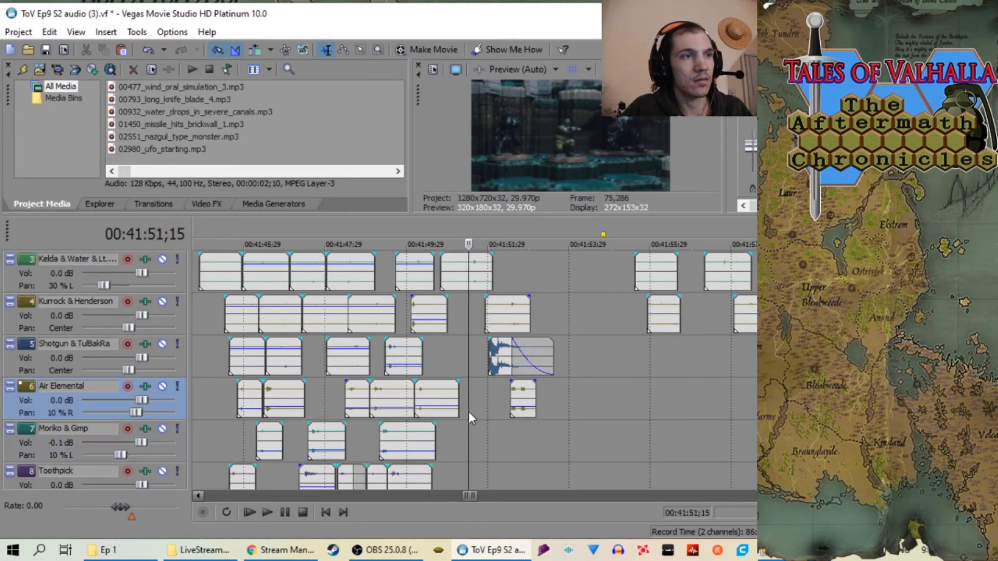
{"action": "left_click", "coordinate": [249, 512]}
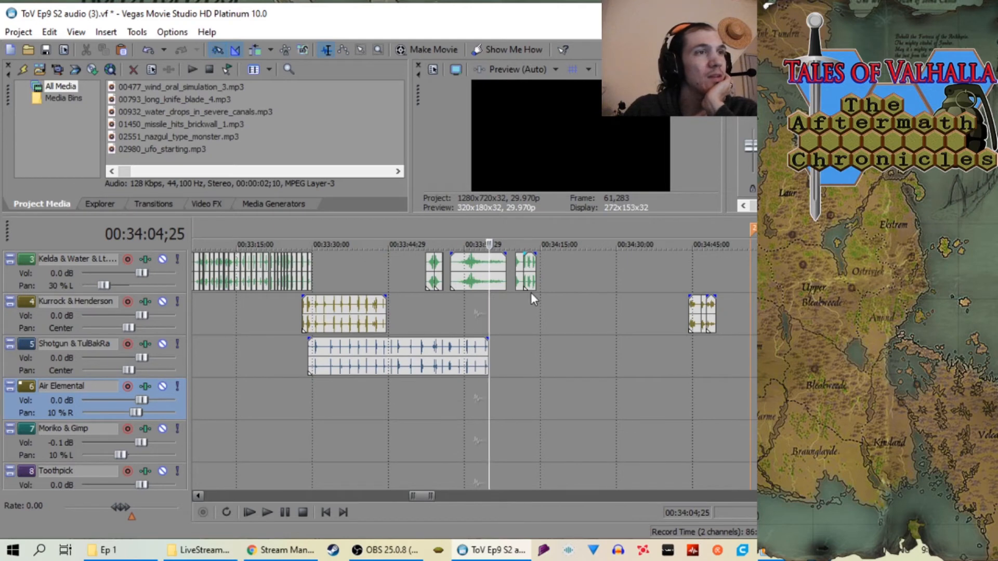
Zoom out to show the Video track and the Start marker at about 34:56
{"action": "left_click", "coordinate": [267, 513]}
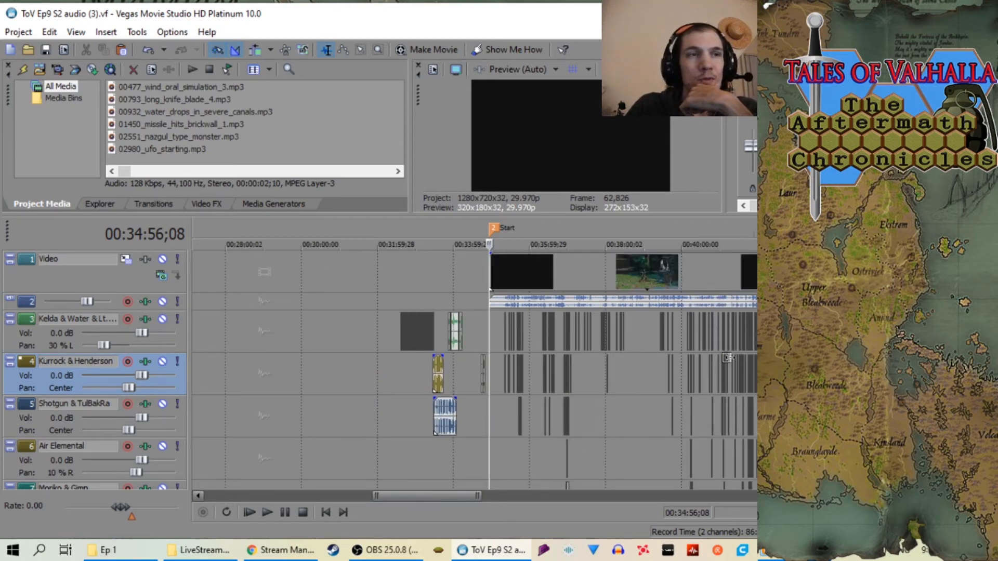
{"action": "mouse_move", "coordinate": [684, 294]}
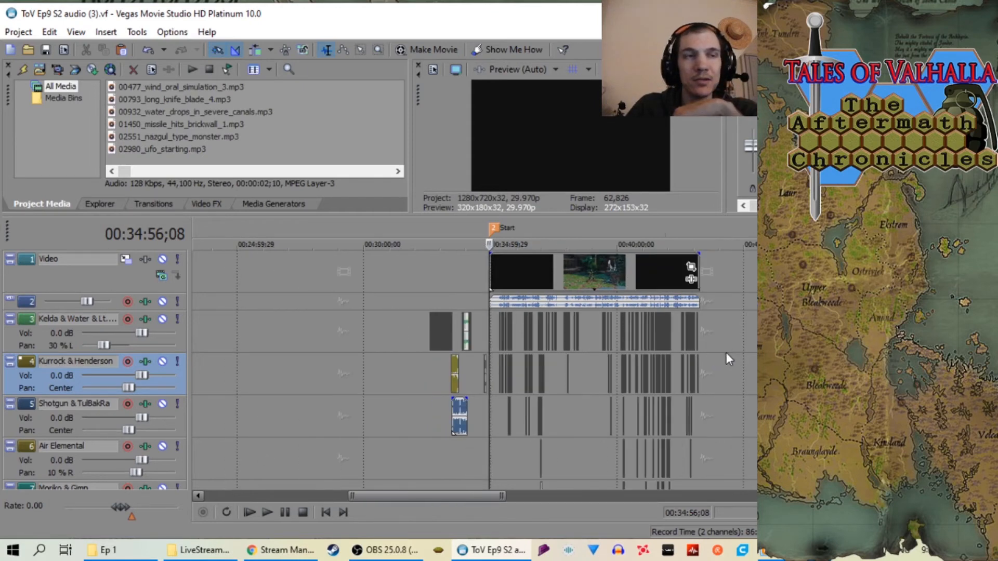
{"action": "mouse_move", "coordinate": [533, 397]}
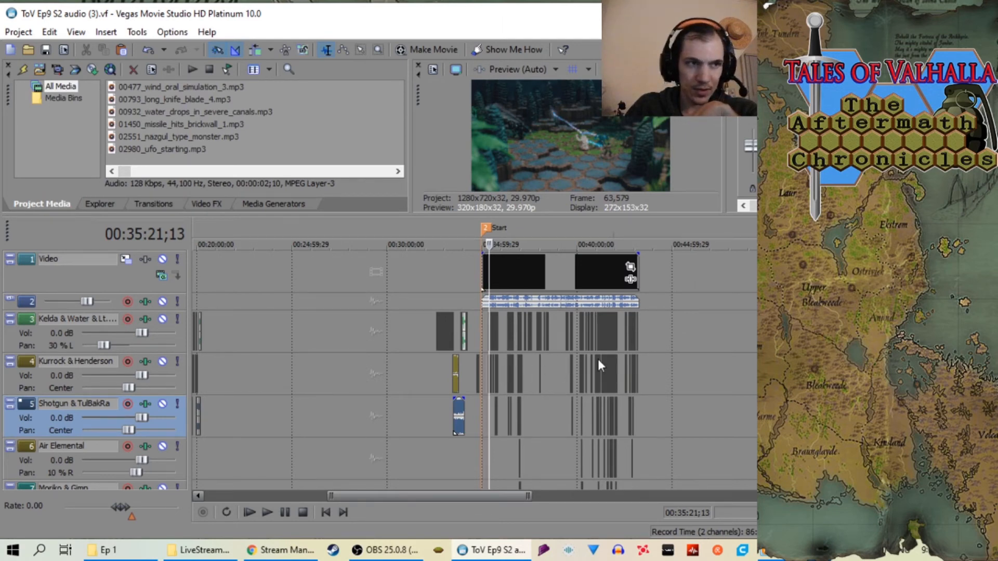
{"action": "mouse_move", "coordinate": [601, 342]}
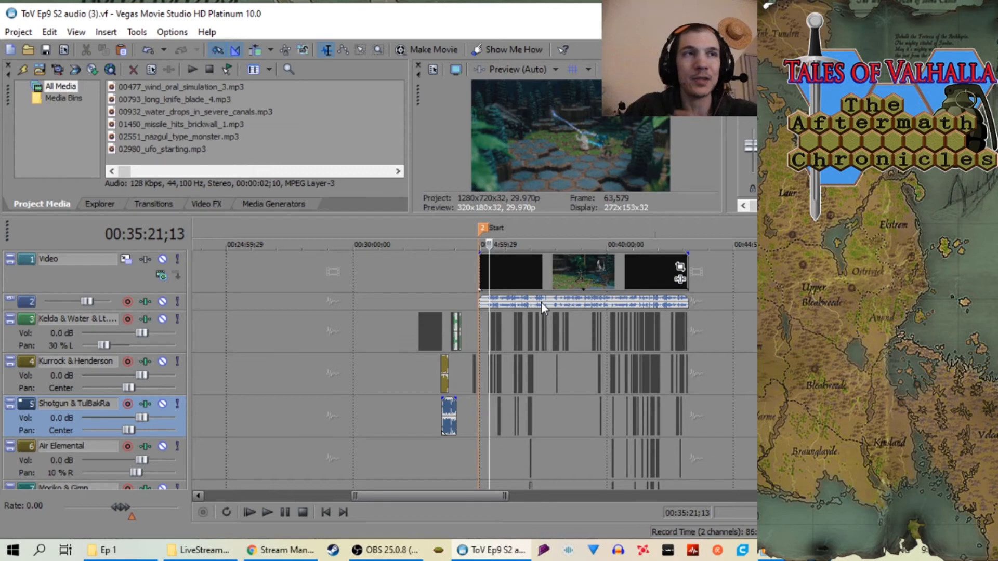
{"action": "mouse_move", "coordinate": [586, 328]}
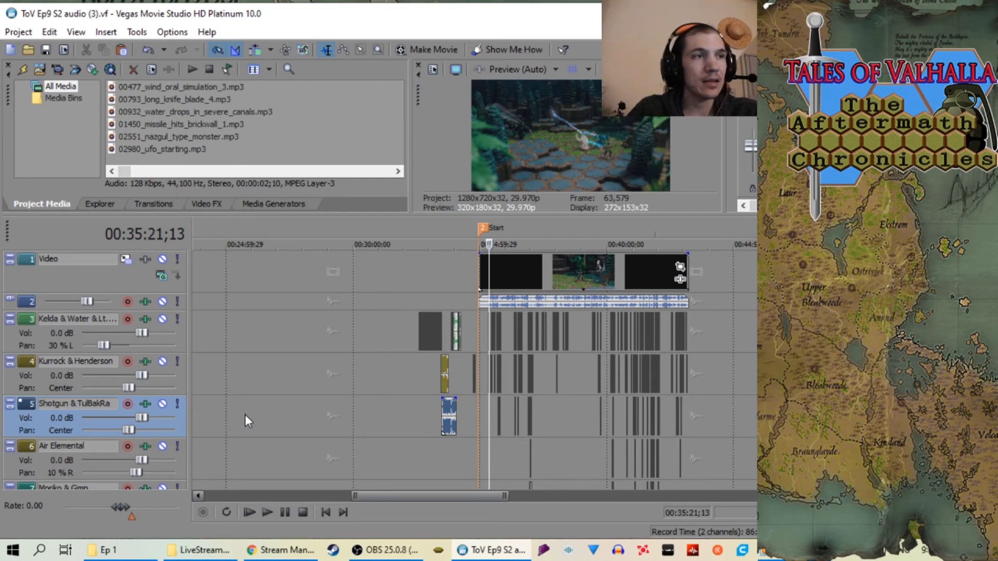
{"action": "mouse_move", "coordinate": [477, 345]}
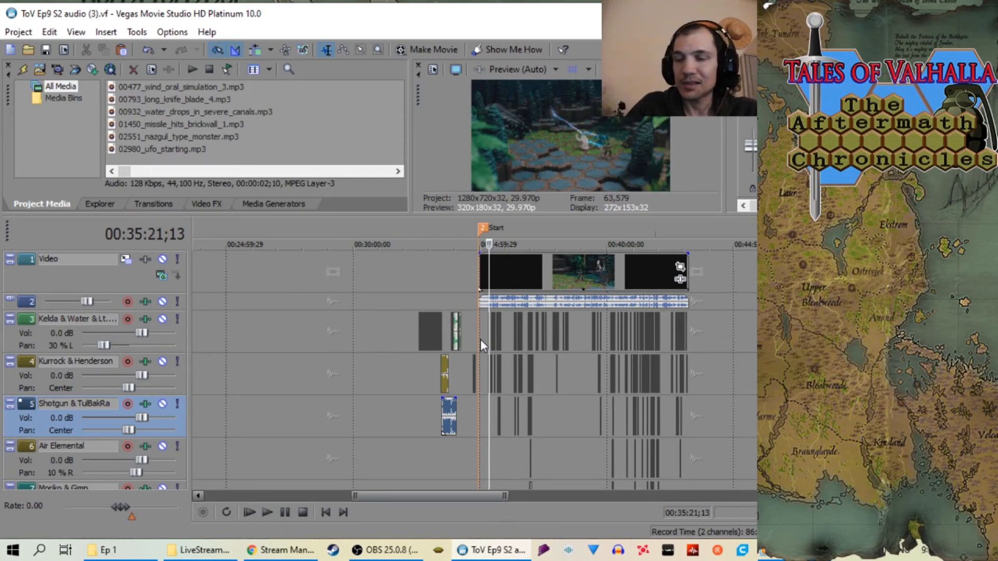
{"action": "mouse_move", "coordinate": [459, 378]}
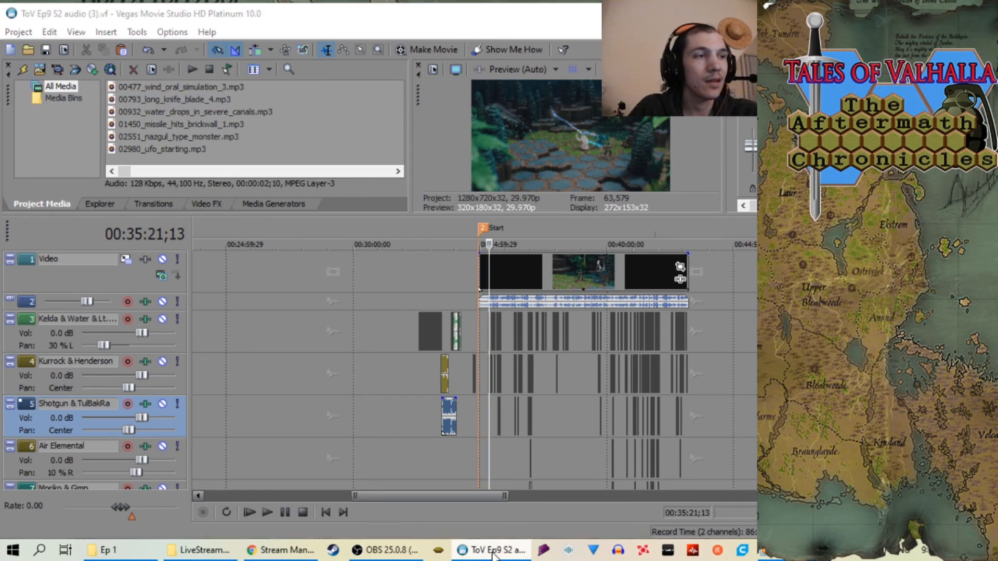
Open the recent project 'ToV Ep10 S2 audio (2).vf' from the Vegas taskbar jump list
{"action": "right_click", "coordinate": [490, 550]}
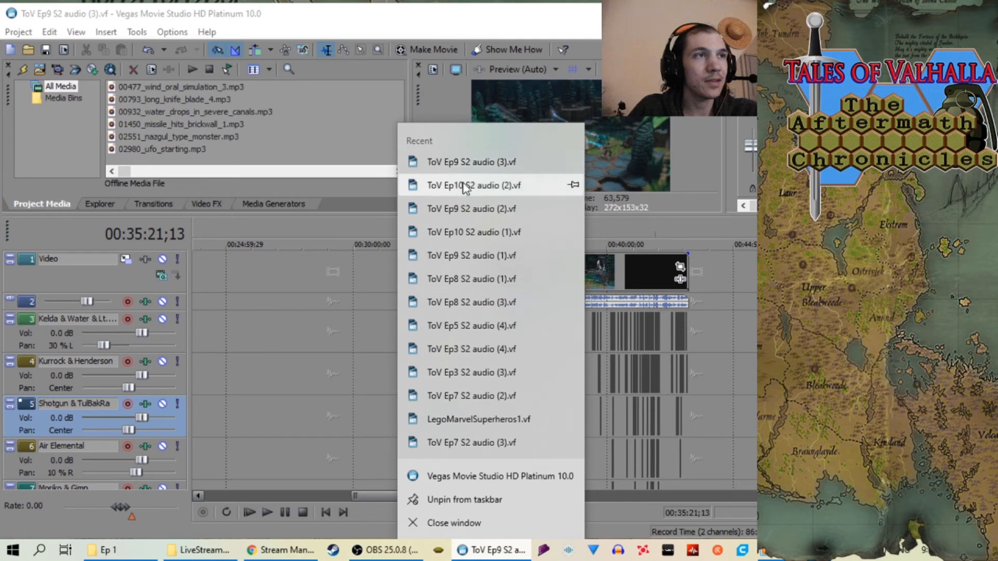
{"action": "left_click", "coordinate": [472, 184]}
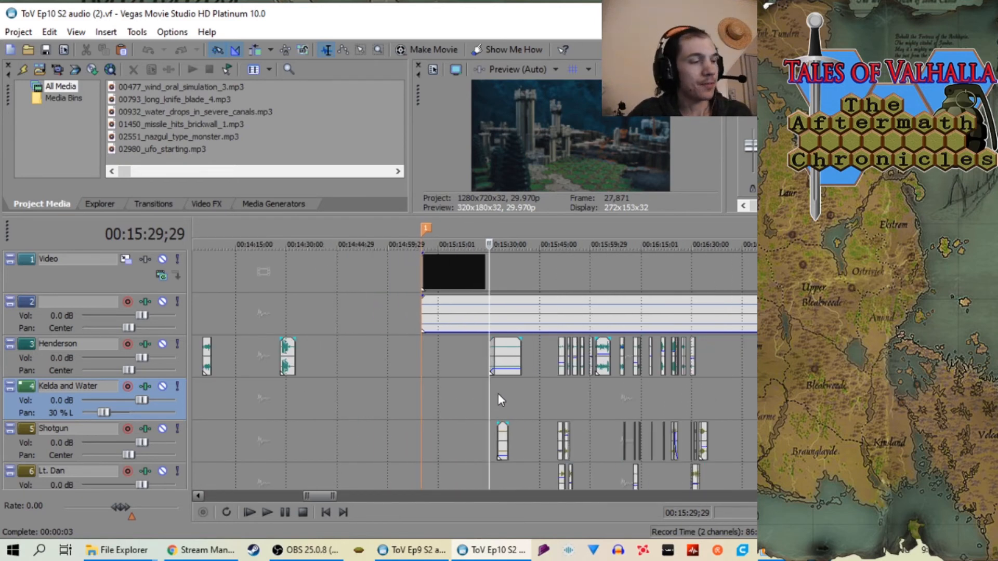
{"action": "mouse_move", "coordinate": [564, 412]}
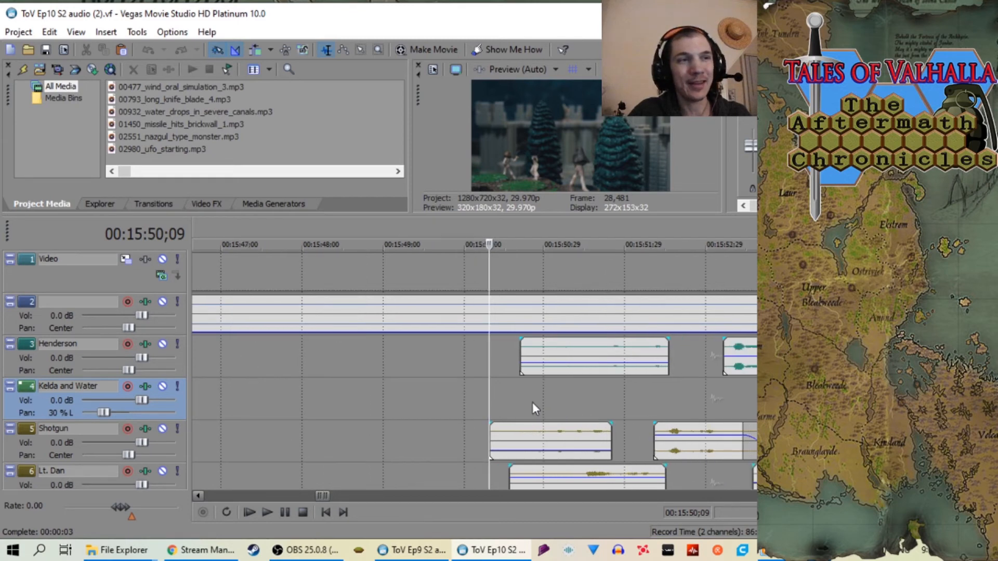
{"action": "left_click", "coordinate": [267, 511]}
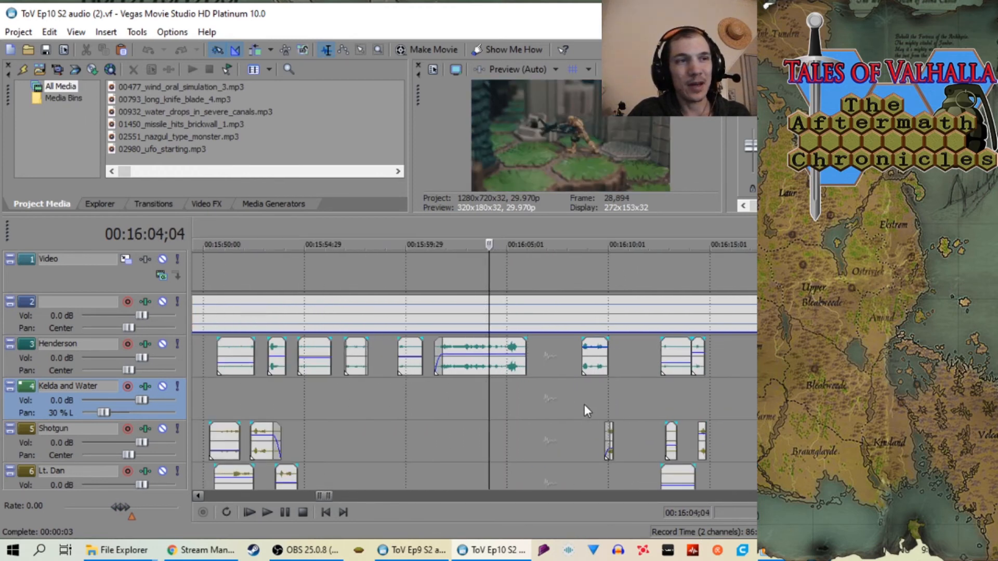
{"action": "left_click", "coordinate": [248, 511]}
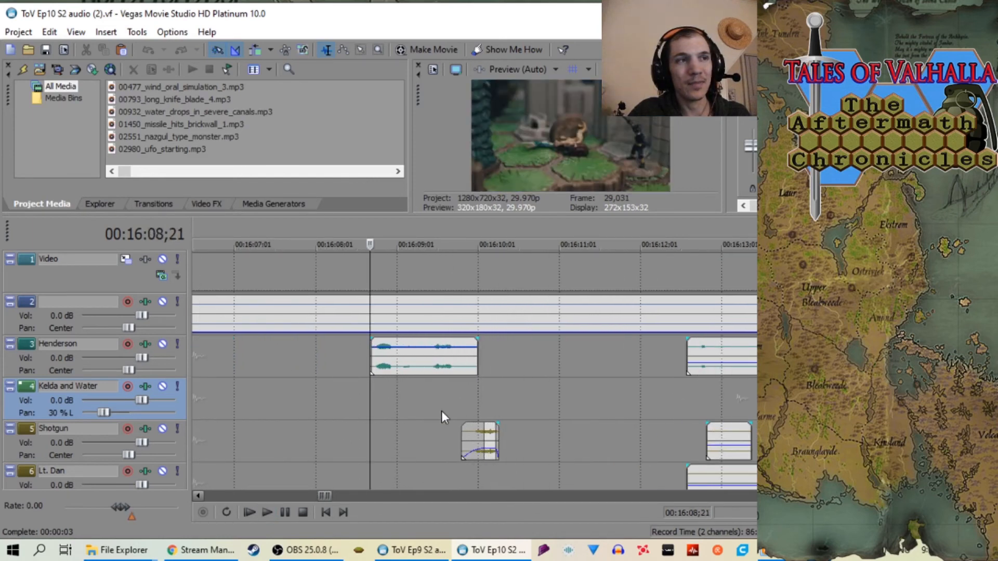
{"action": "left_click", "coordinate": [267, 512]}
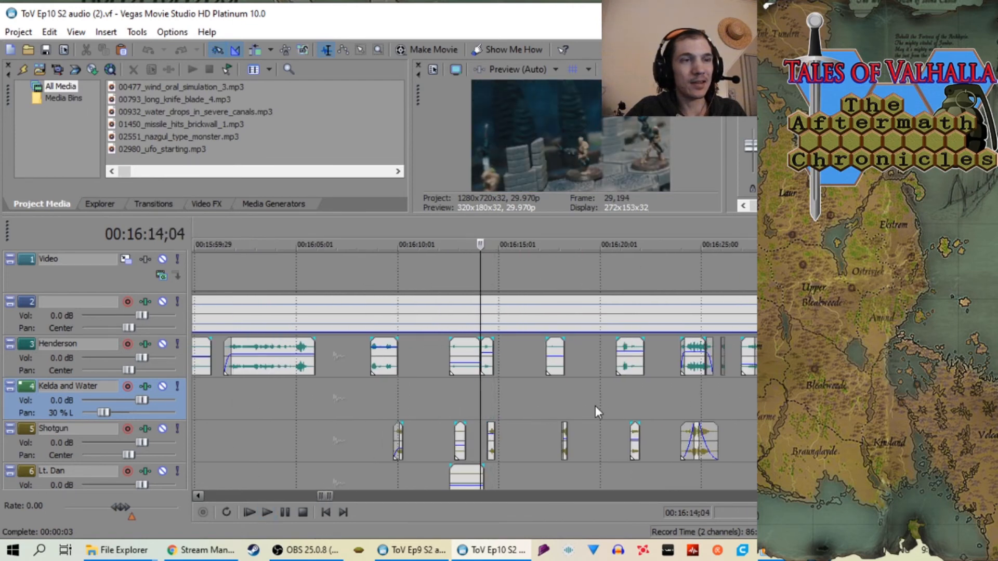
{"action": "left_click", "coordinate": [267, 512]}
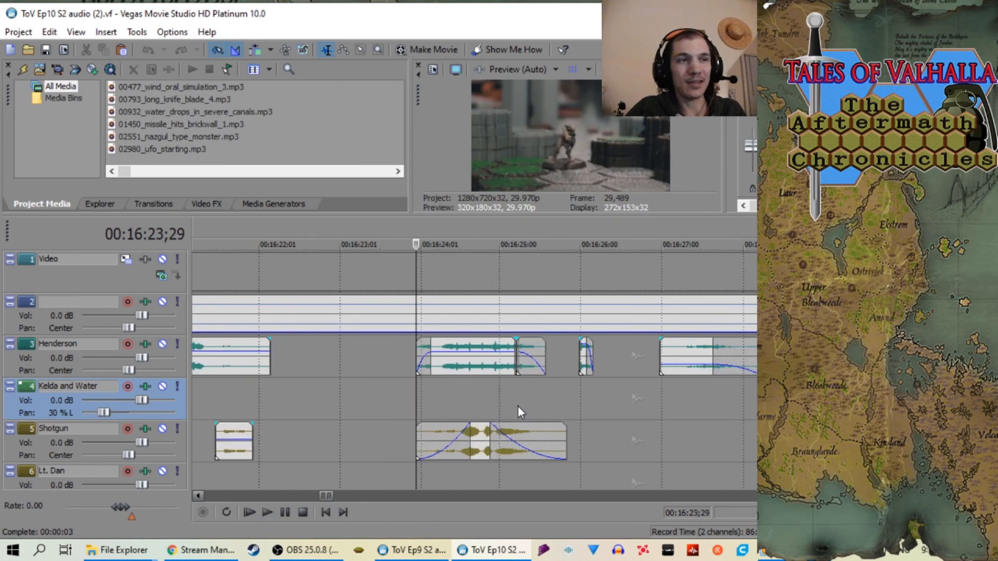
{"action": "left_click", "coordinate": [267, 513]}
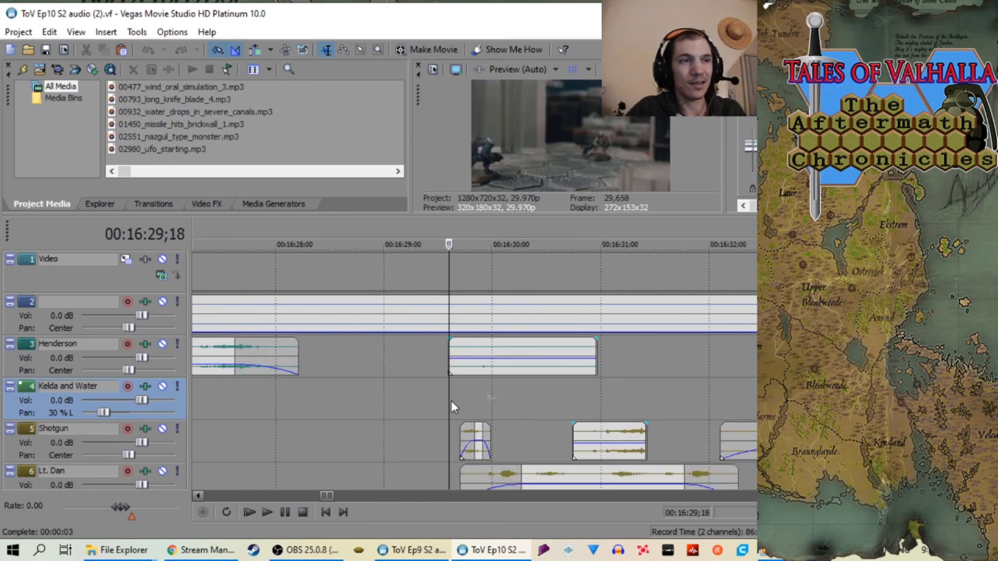
{"action": "left_click", "coordinate": [249, 512]}
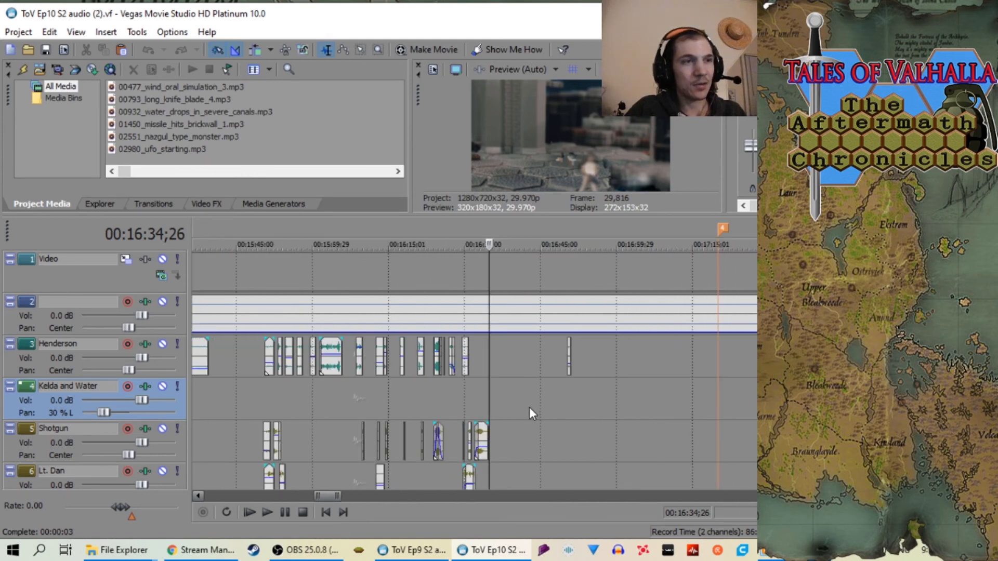
{"action": "mouse_move", "coordinate": [462, 411]}
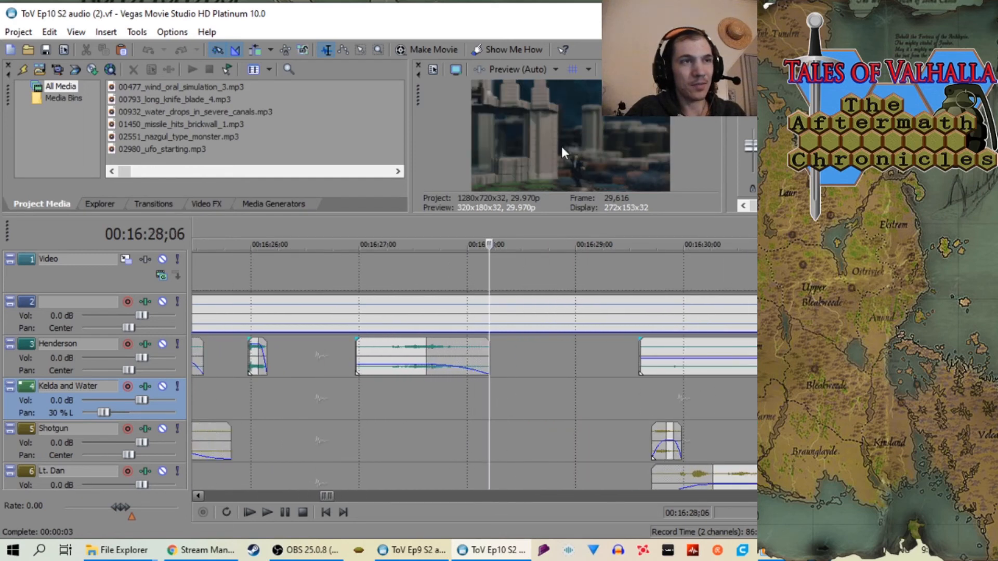
{"action": "mouse_move", "coordinate": [579, 181]}
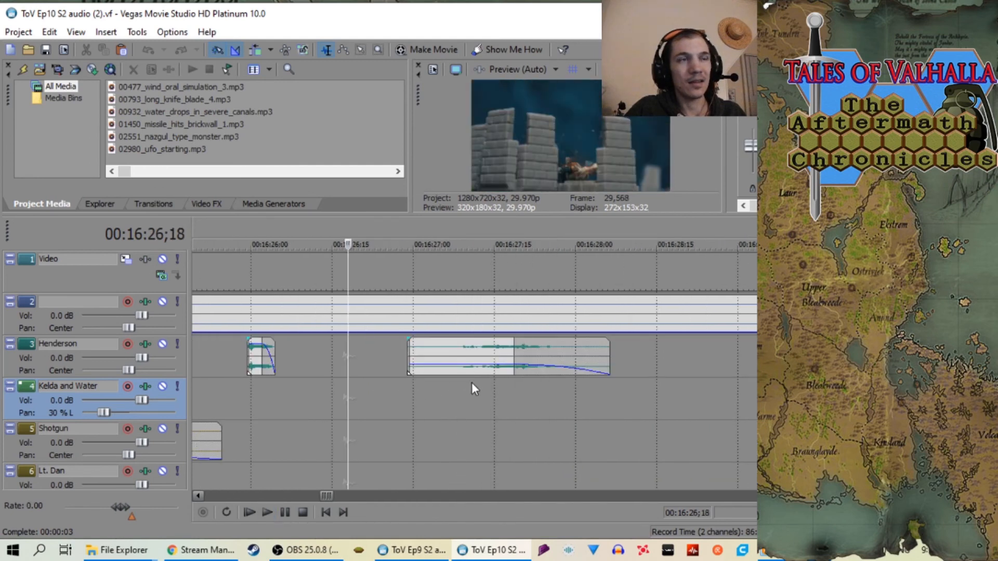
Place the playhead near 00:16:29 by the Henderson clip and start playback
{"action": "left_click", "coordinate": [249, 511]}
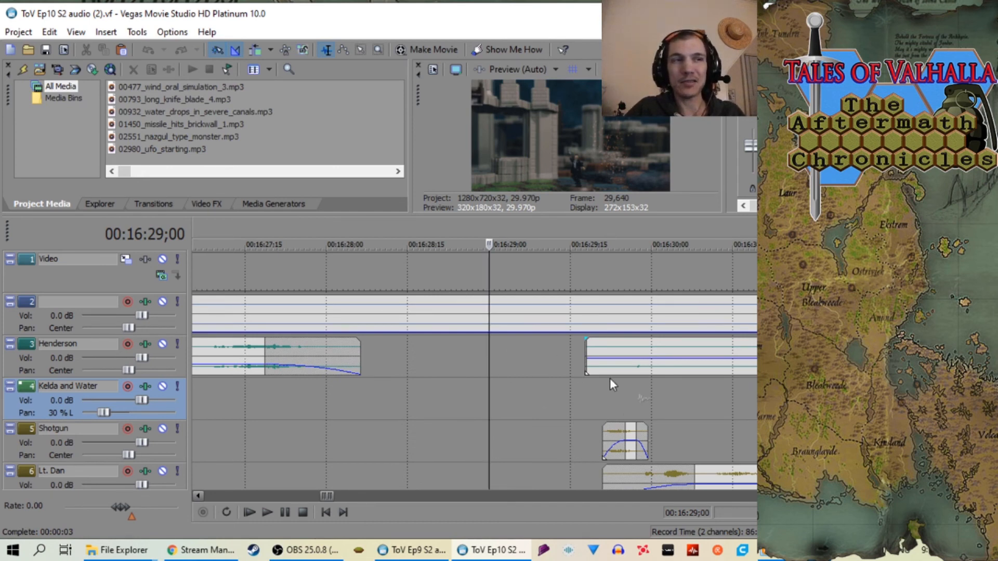
{"action": "mouse_move", "coordinate": [578, 383]}
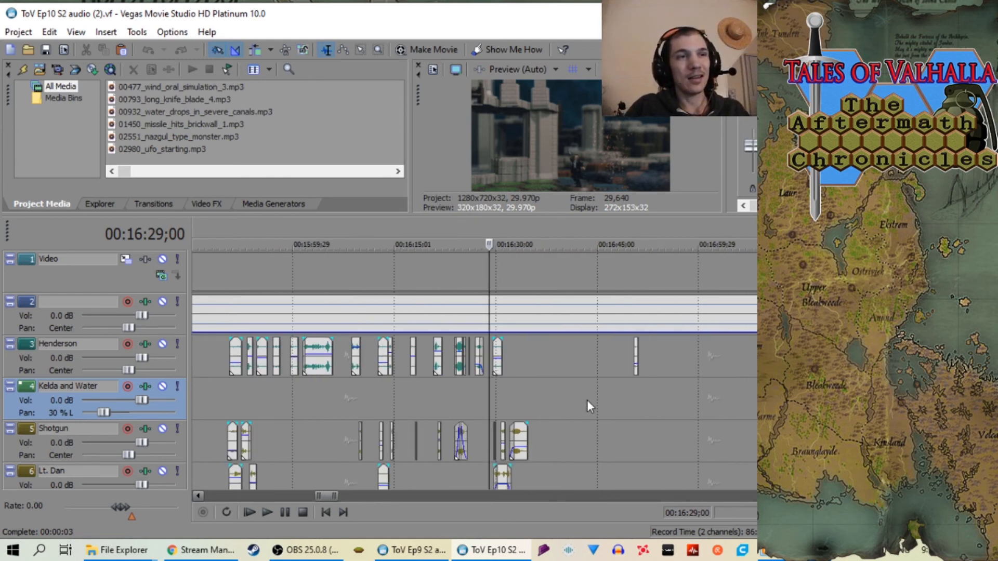
{"action": "left_click", "coordinate": [249, 511]}
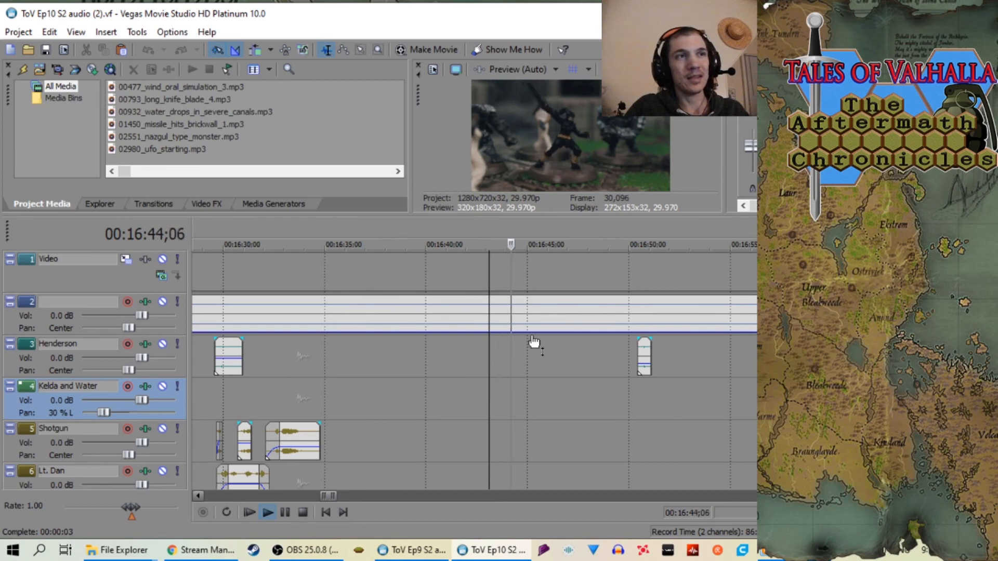